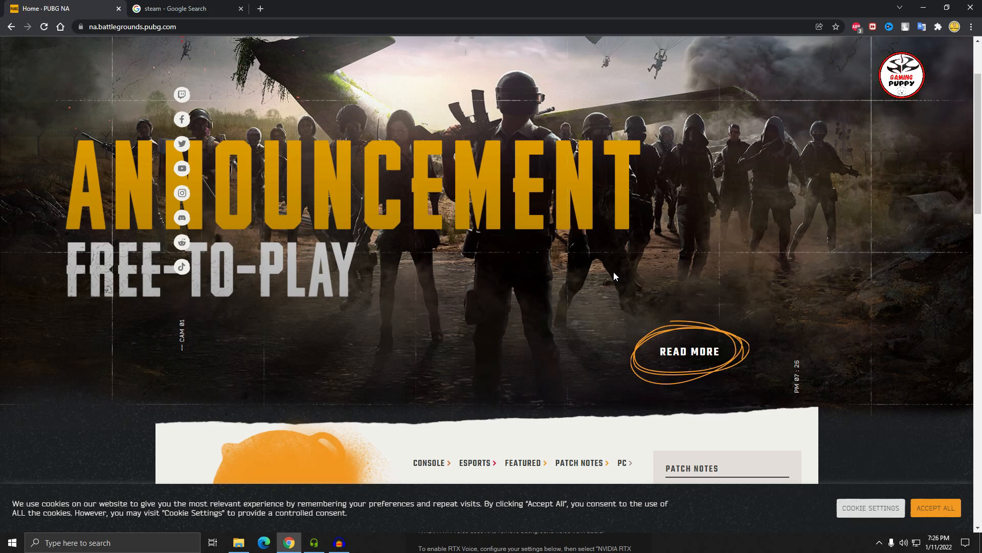
# Scroll through the current page before returning to the search results.
pyautogui.scroll(-3)
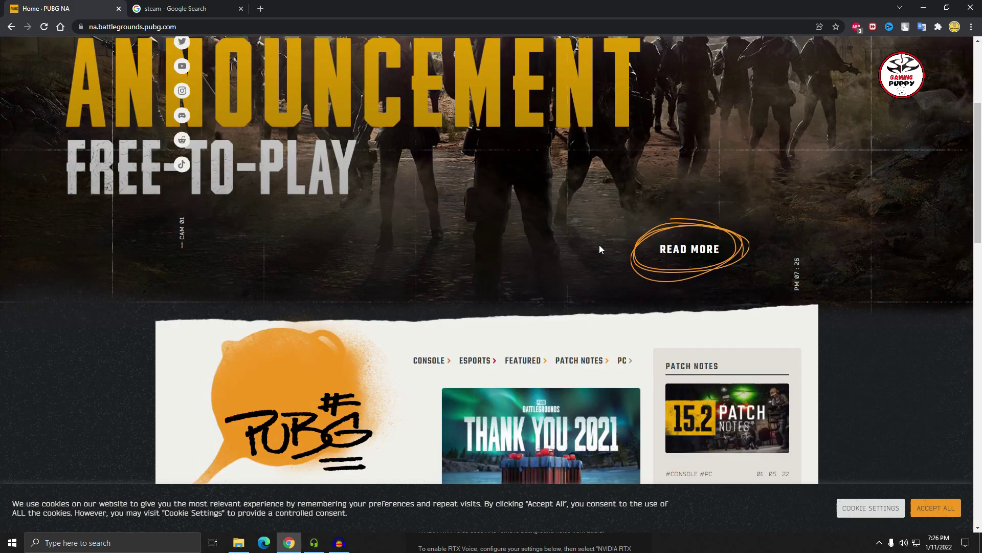
pyautogui.scroll(-3)
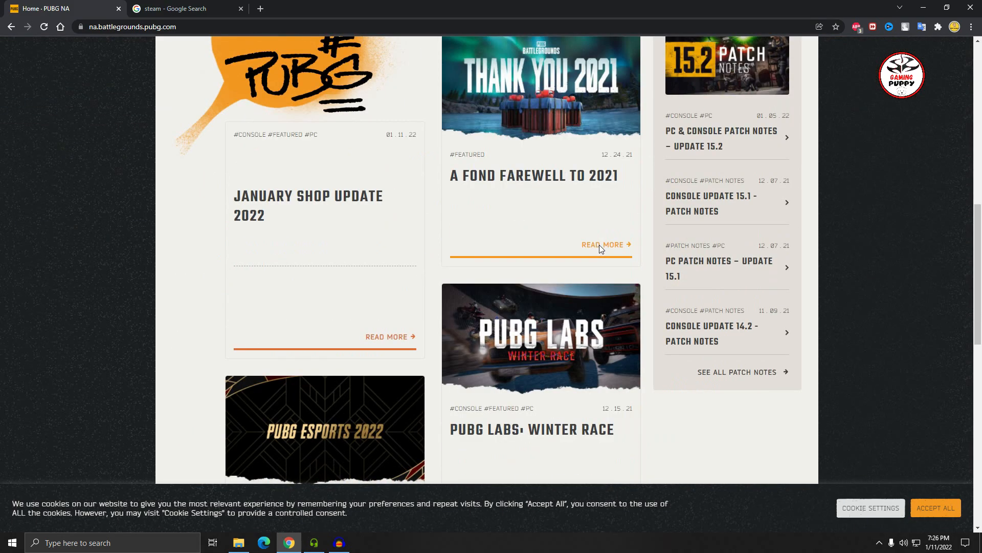
pyautogui.moveTo(600, 245)
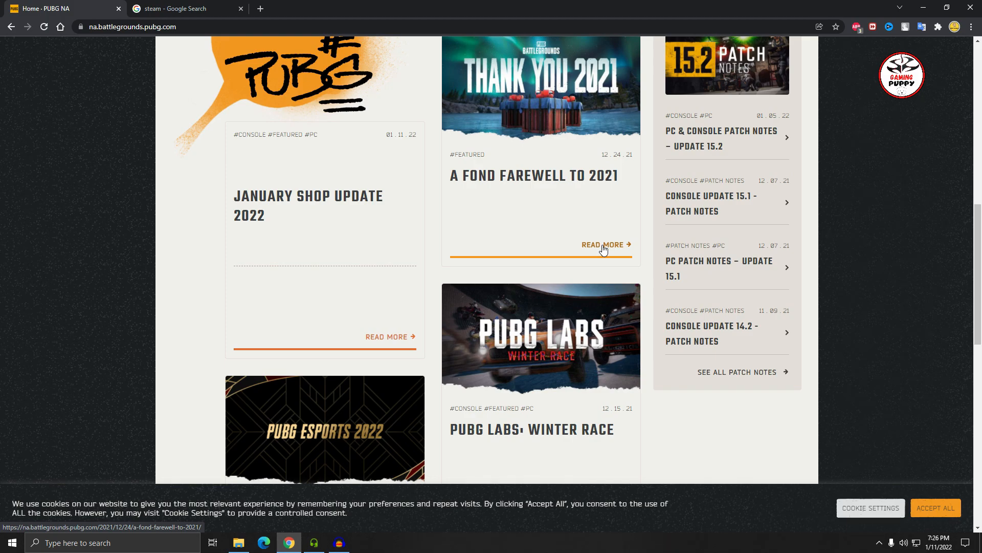
pyautogui.moveTo(501, 194)
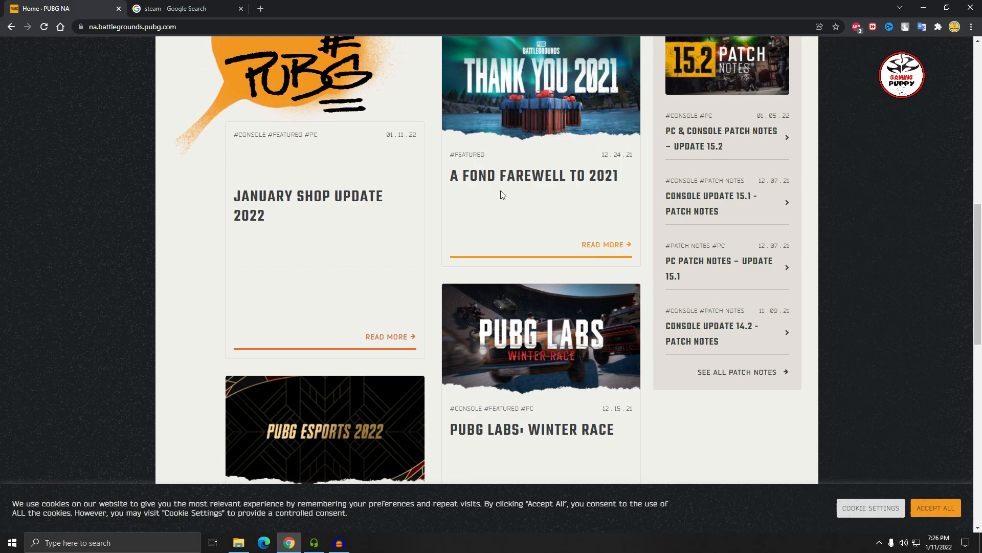
pyautogui.scroll(3)
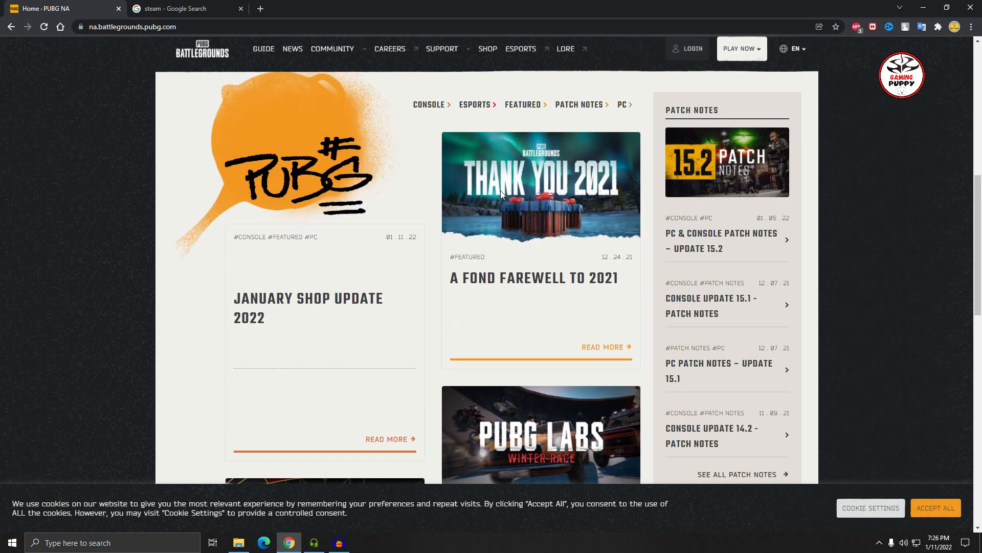
pyautogui.scroll(-3)
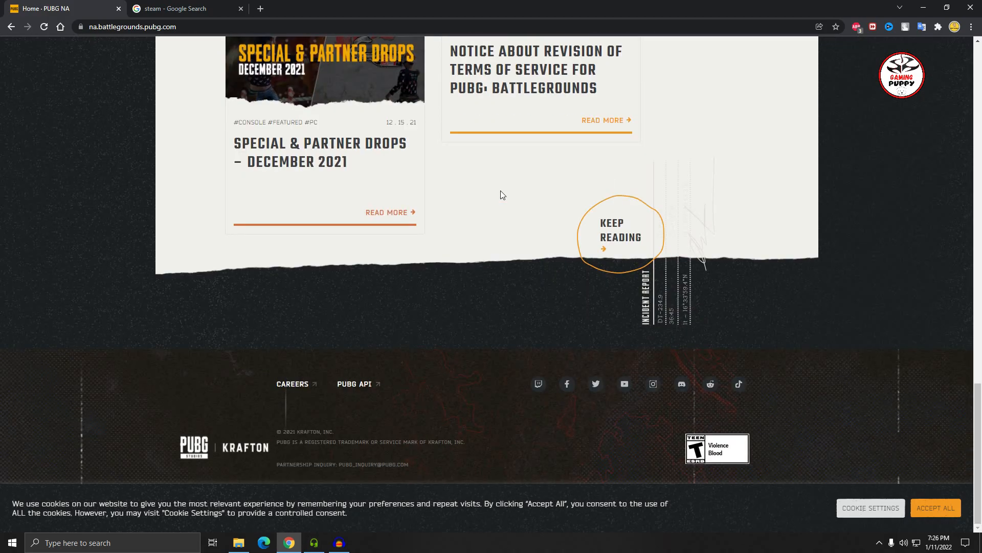
pyautogui.scroll(3)
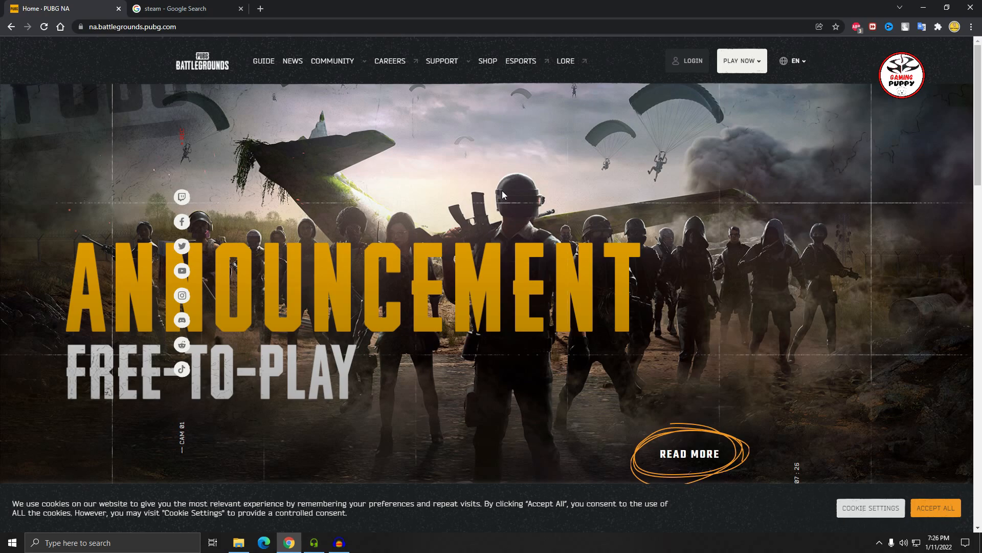
pyautogui.moveTo(569, 268)
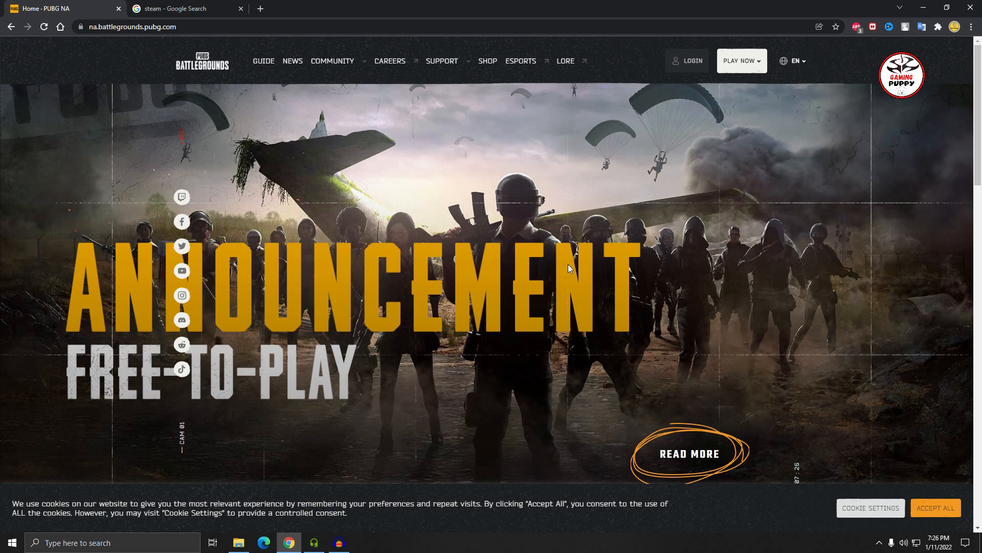
pyautogui.moveTo(694, 257)
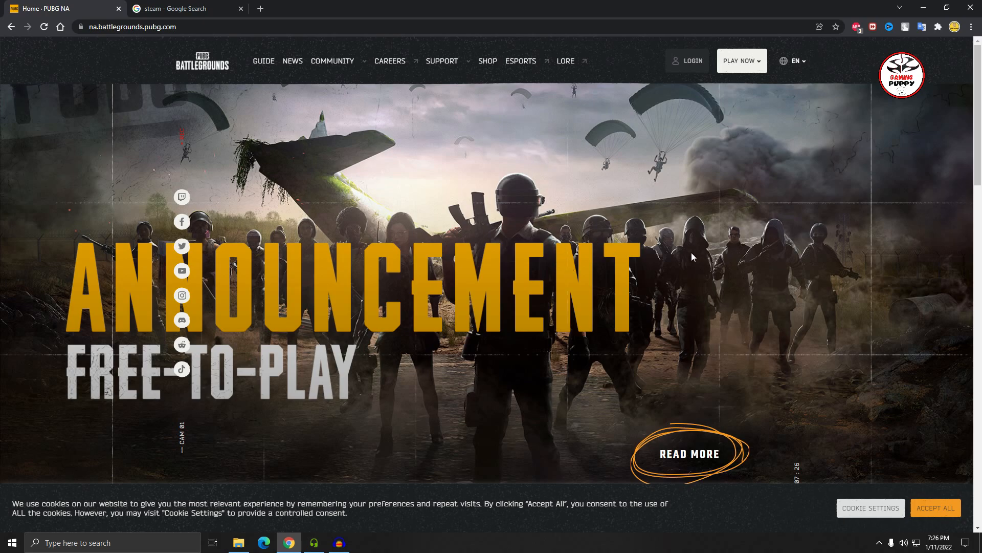
pyautogui.moveTo(602, 219)
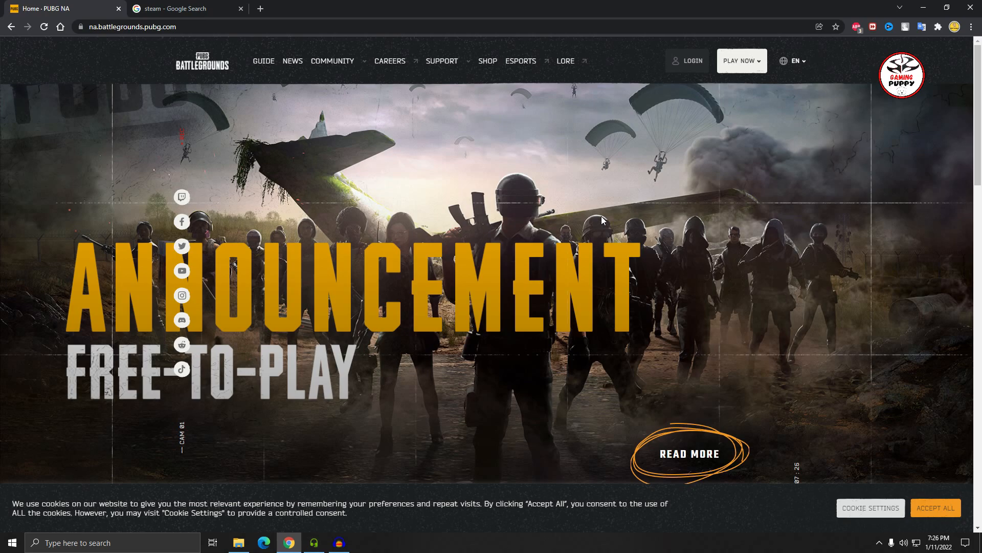
pyautogui.moveTo(537, 200)
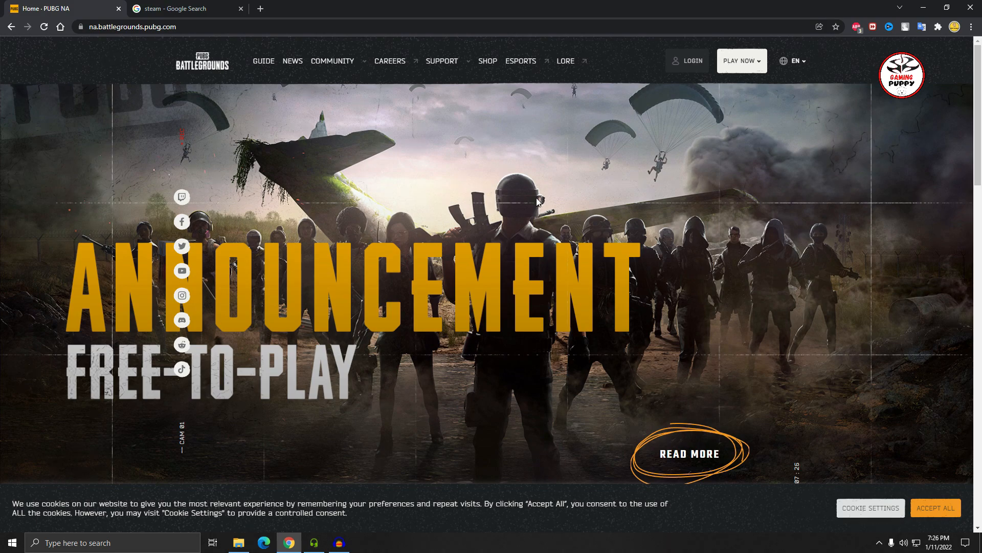
pyautogui.moveTo(817, 478)
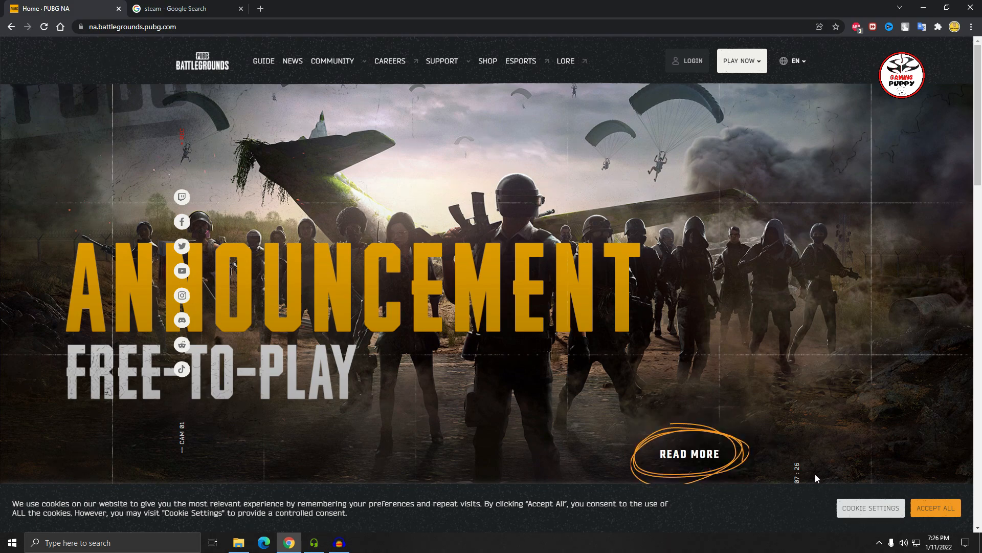
pyautogui.moveTo(774, 463)
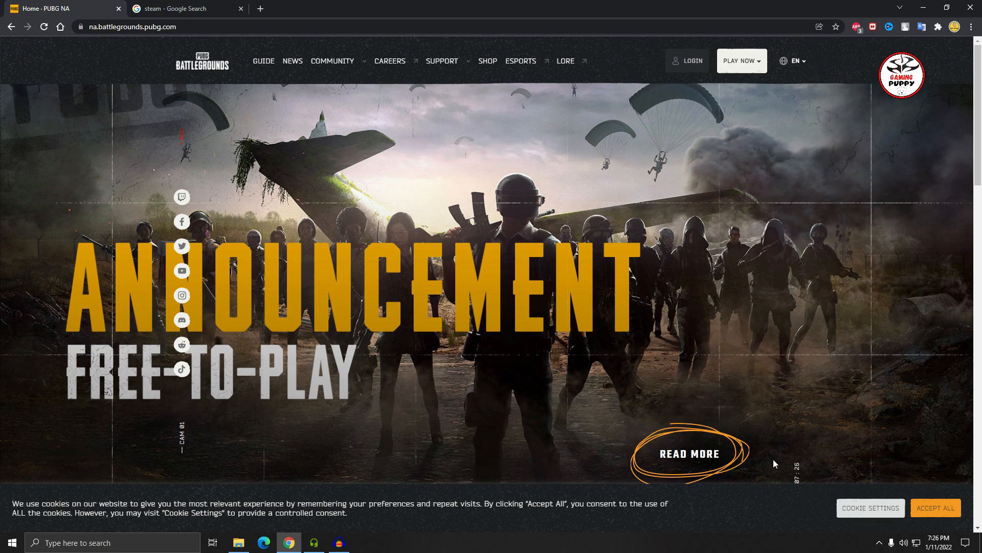
pyautogui.moveTo(953, 155)
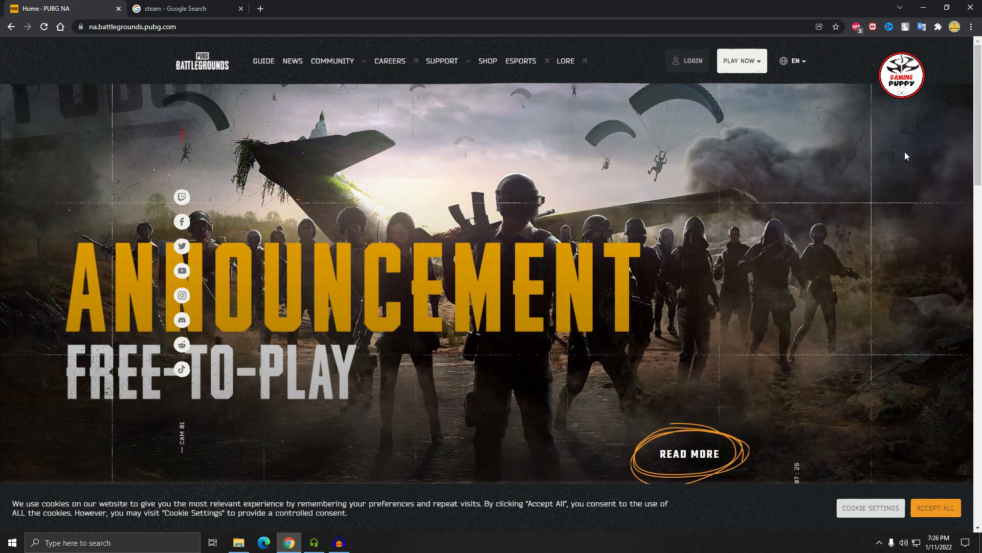
pyautogui.scroll(-3)
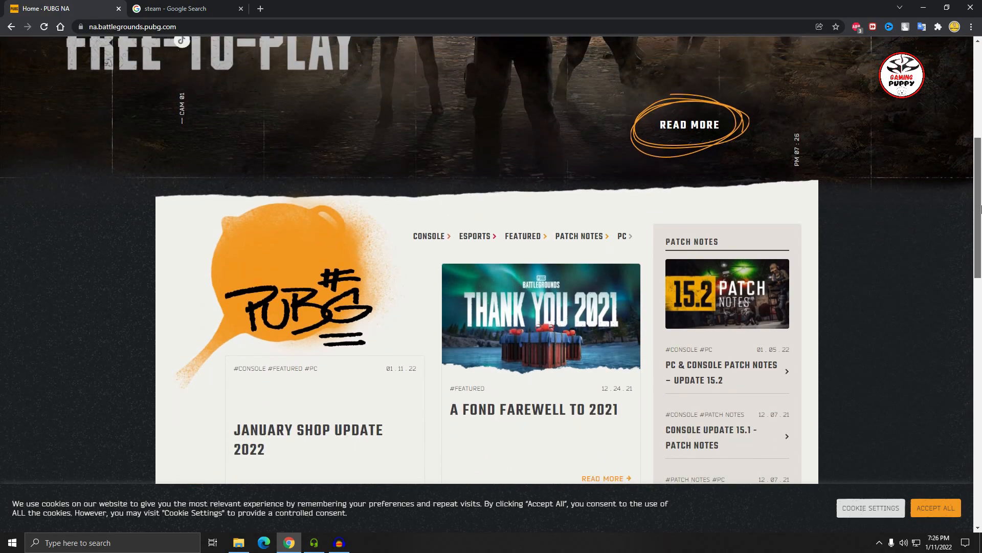
pyautogui.scroll(3)
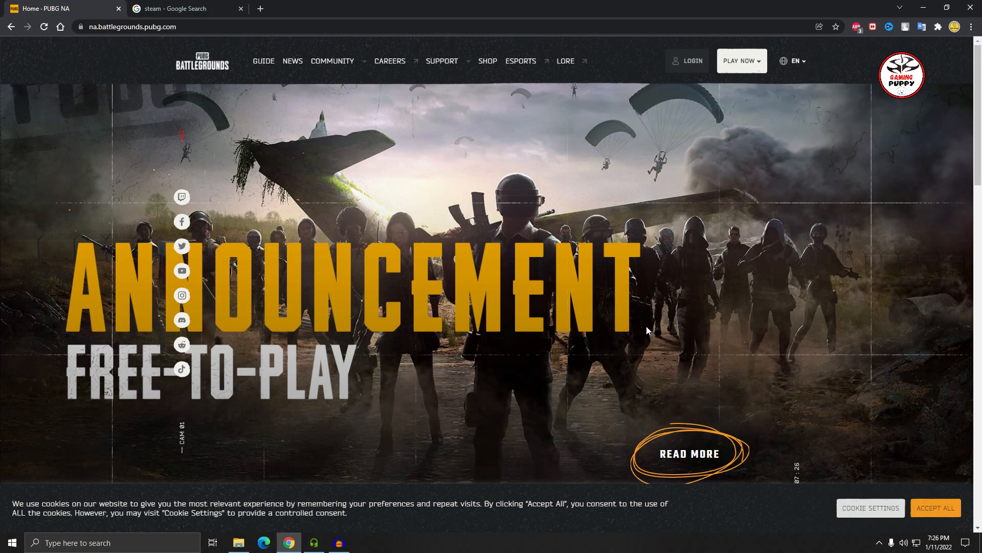
pyautogui.scroll(-3)
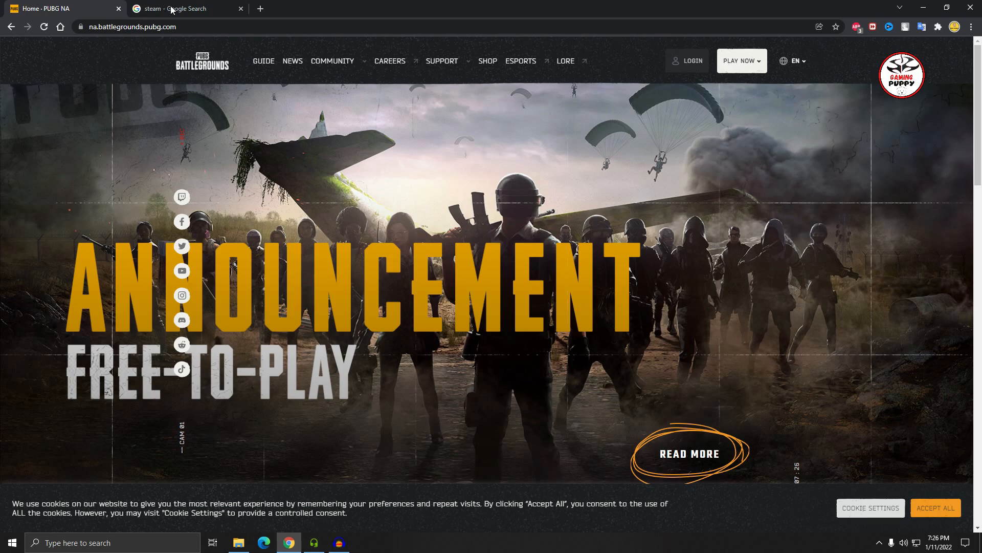
# Return to the Google results for 'steam' with the official Steam store result on top.
pyautogui.click(183, 8)
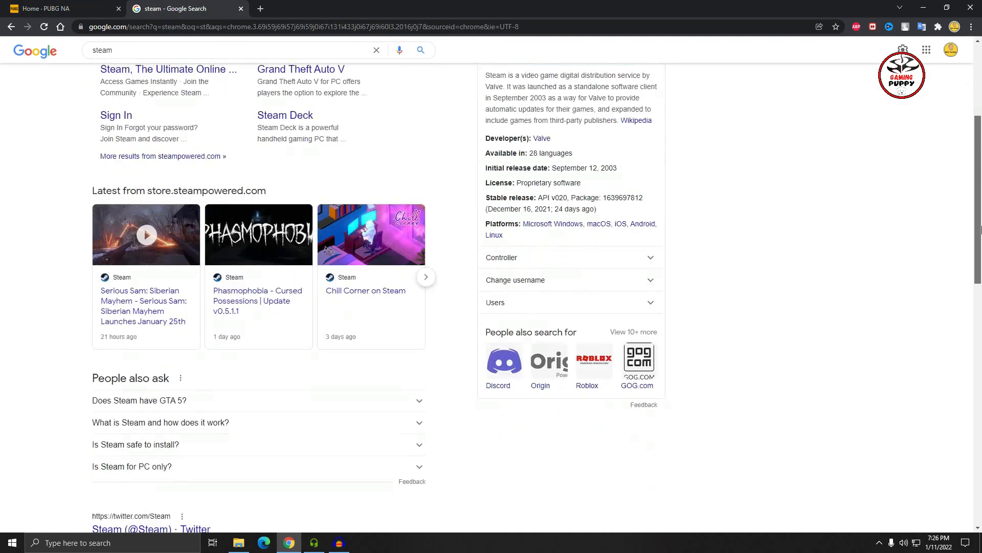
pyautogui.scroll(3)
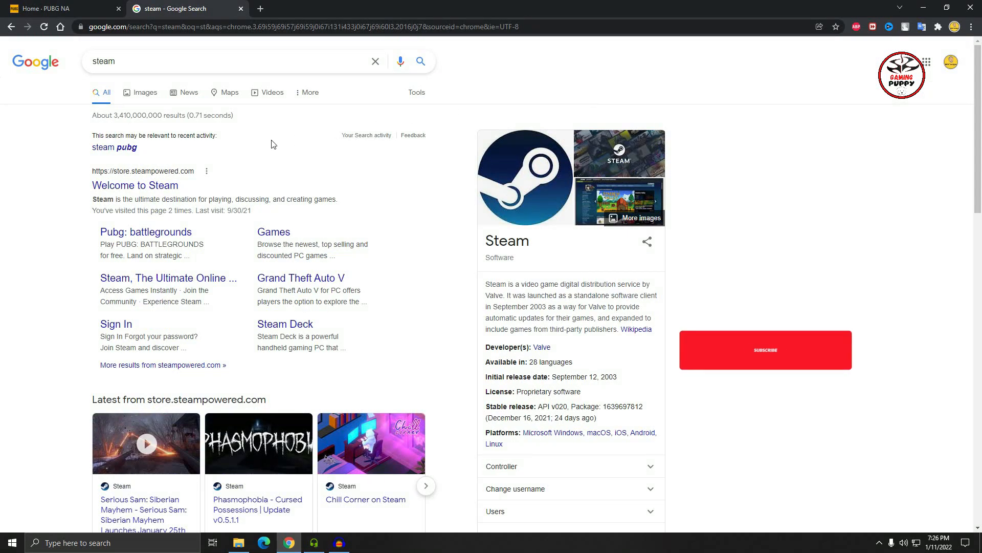
pyautogui.click(765, 350)
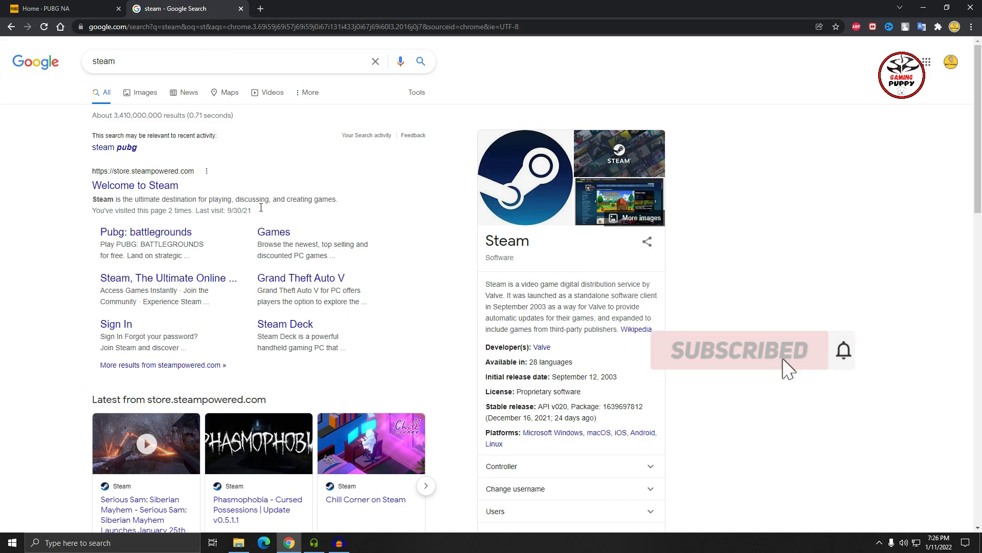
pyautogui.moveTo(316, 166)
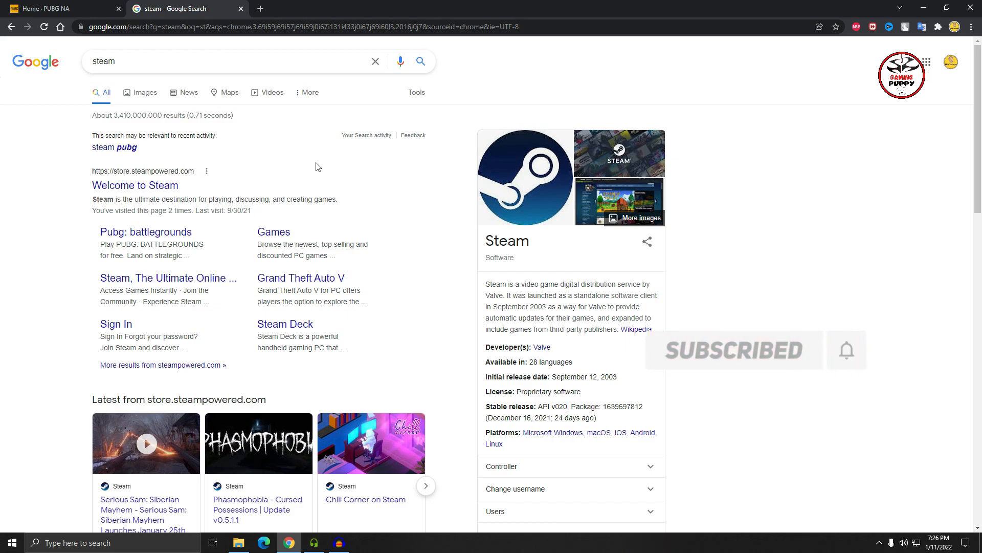
pyautogui.moveTo(243, 193)
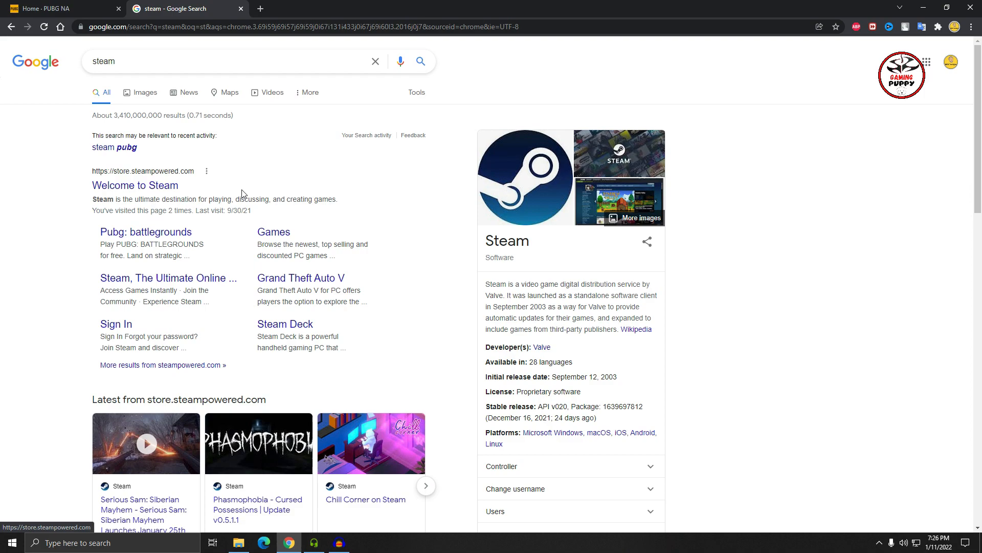
pyautogui.moveTo(150, 135)
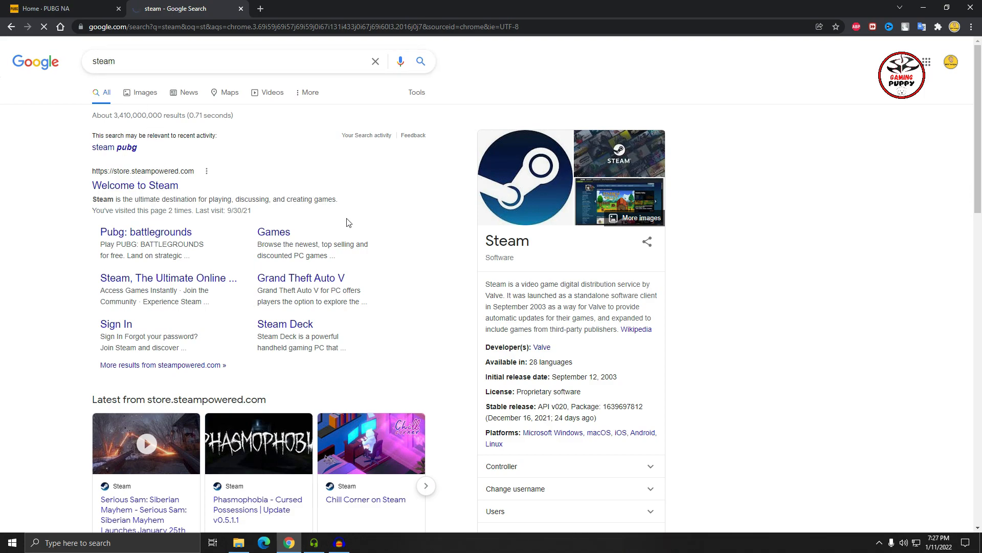
# Go to store.steampowered.com and bring up the Steam client on the Library home.
pyautogui.click(135, 185)
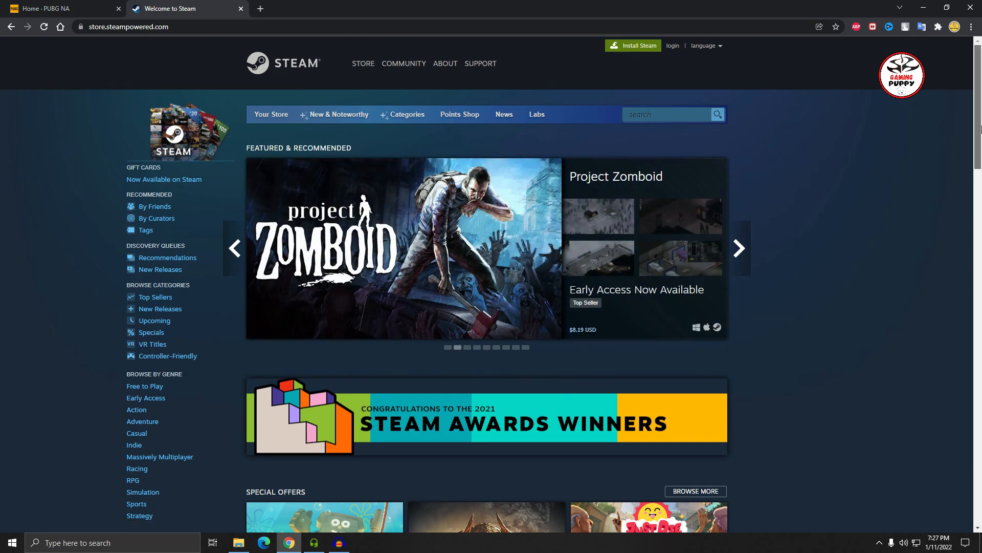
pyautogui.moveTo(864, 211)
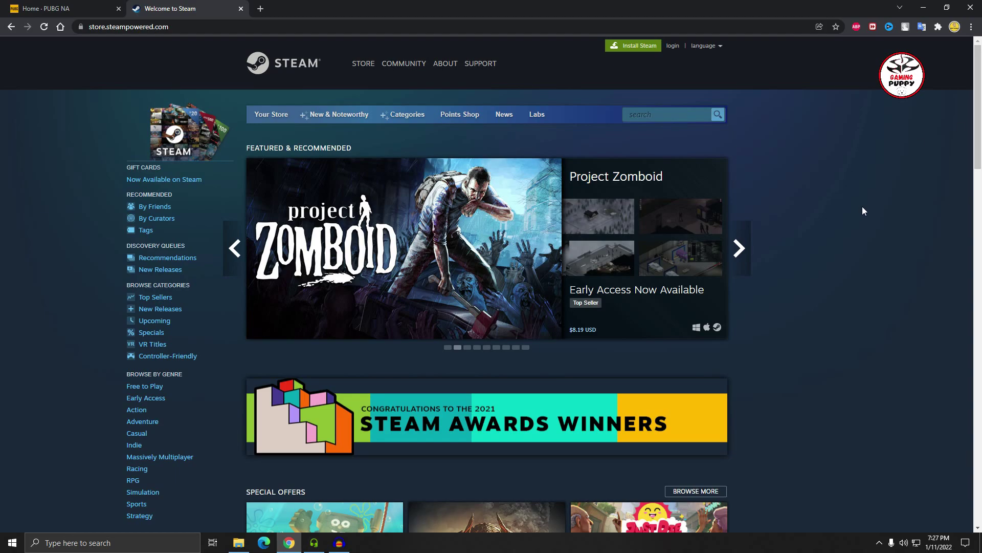
pyautogui.moveTo(853, 202)
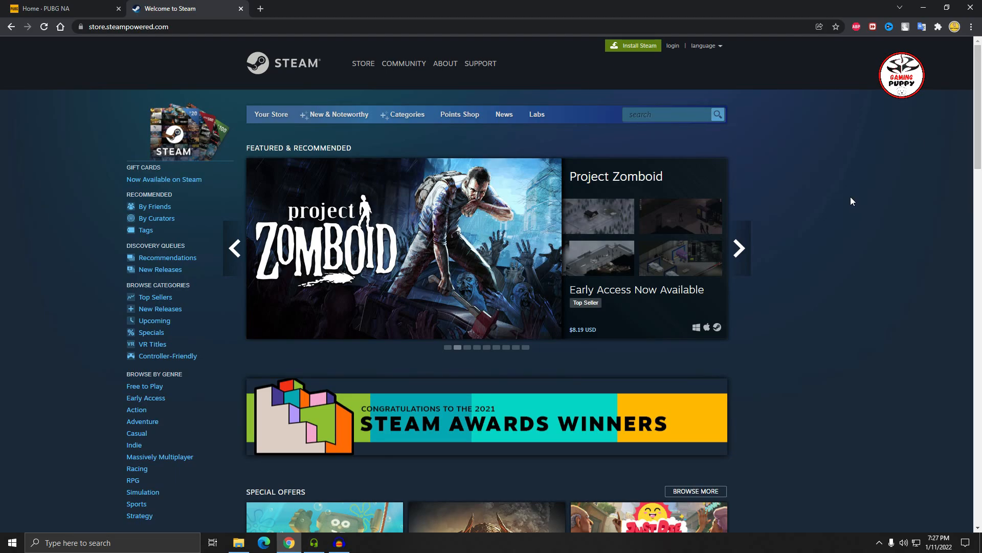
pyautogui.click(738, 248)
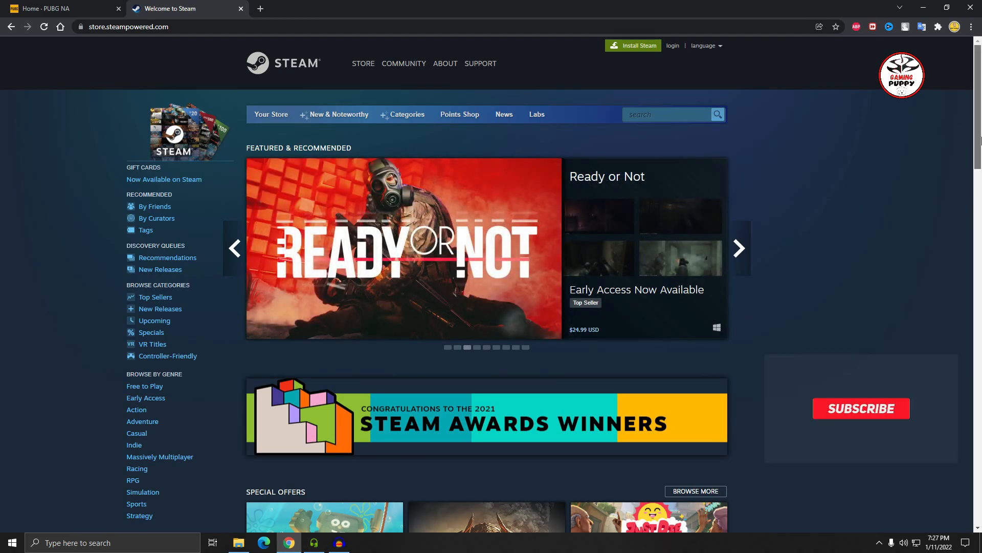
pyautogui.click(861, 408)
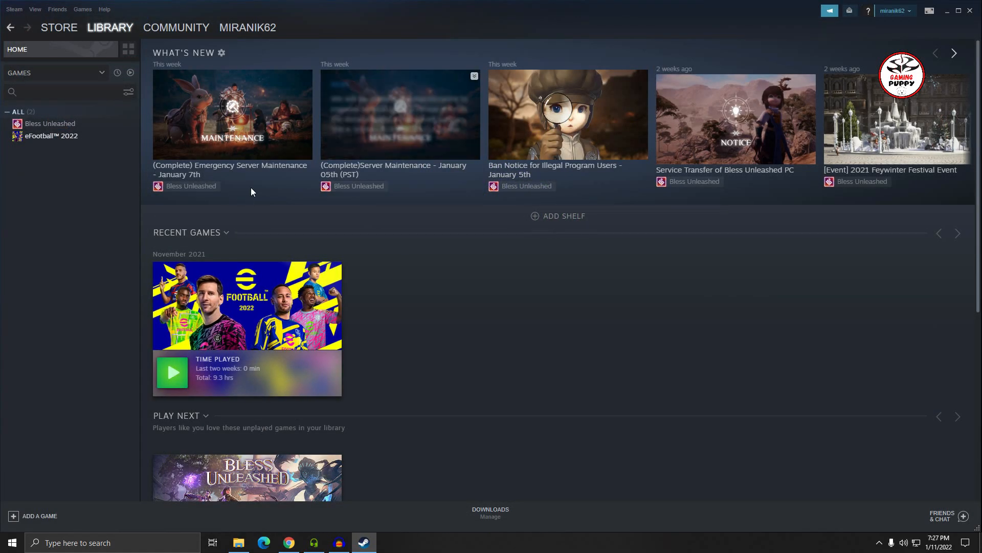
# Search the Steam store for 'pubg' to reach the PUBG: BATTLEGROUNDS page.
pyautogui.click(60, 26)
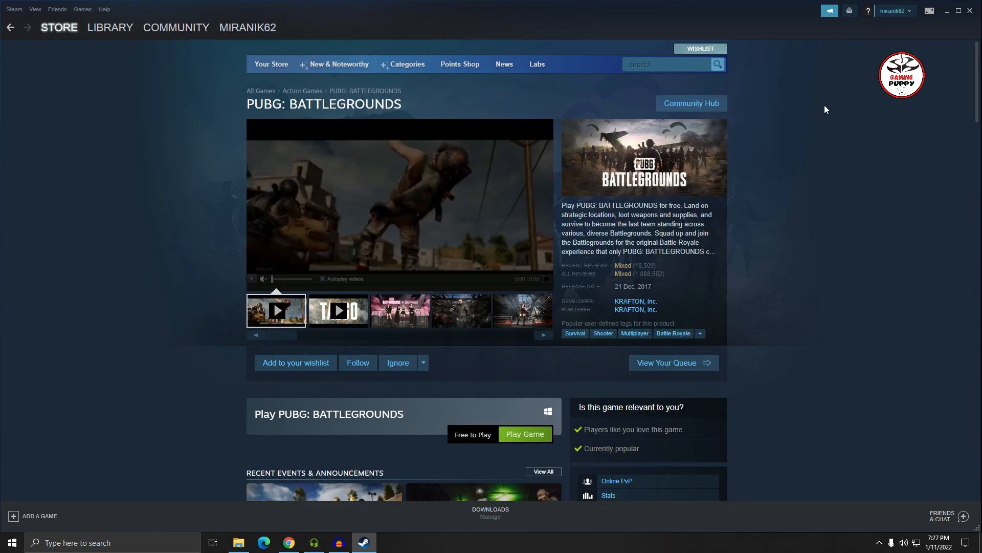
pyautogui.click(666, 63)
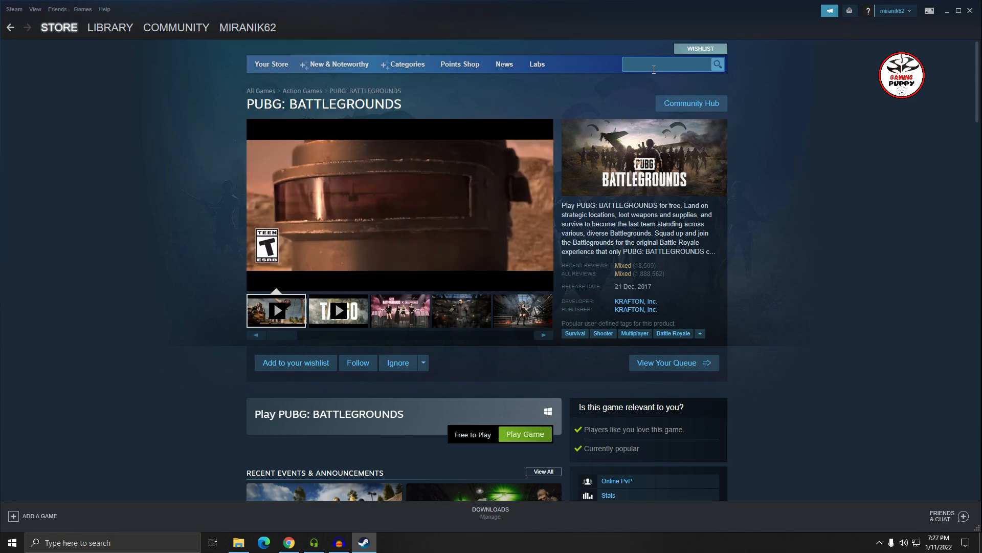
pyautogui.write('p')
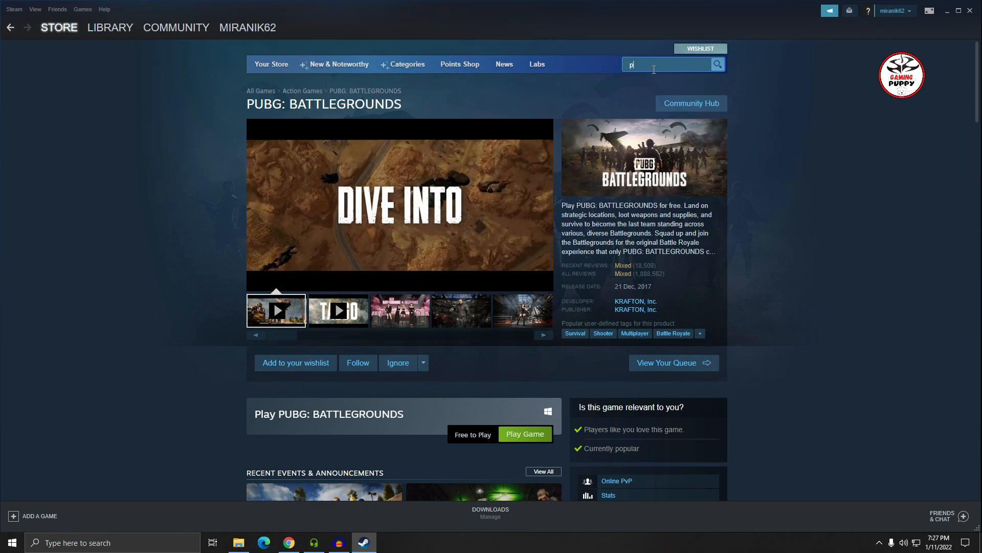
pyautogui.write('ubg')
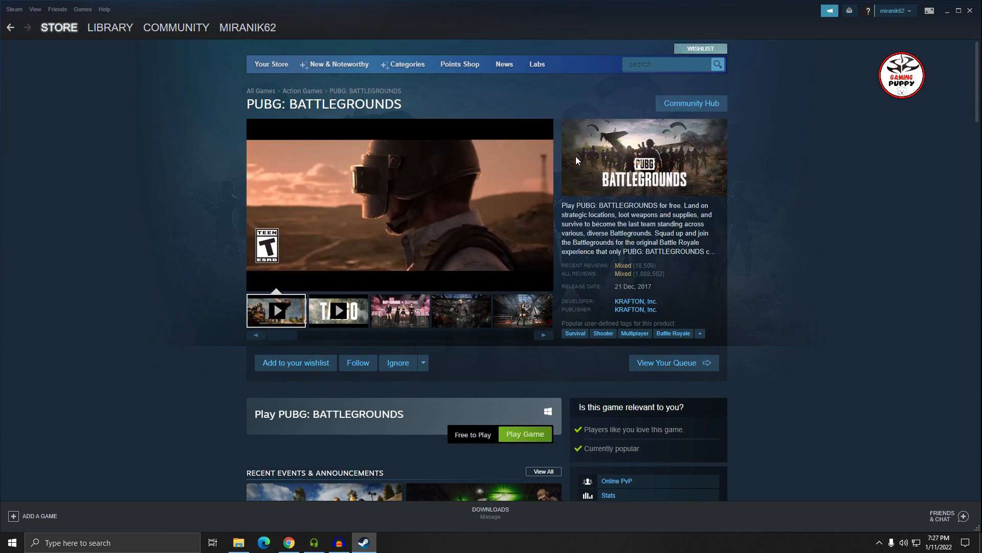
pyautogui.scroll(-3)
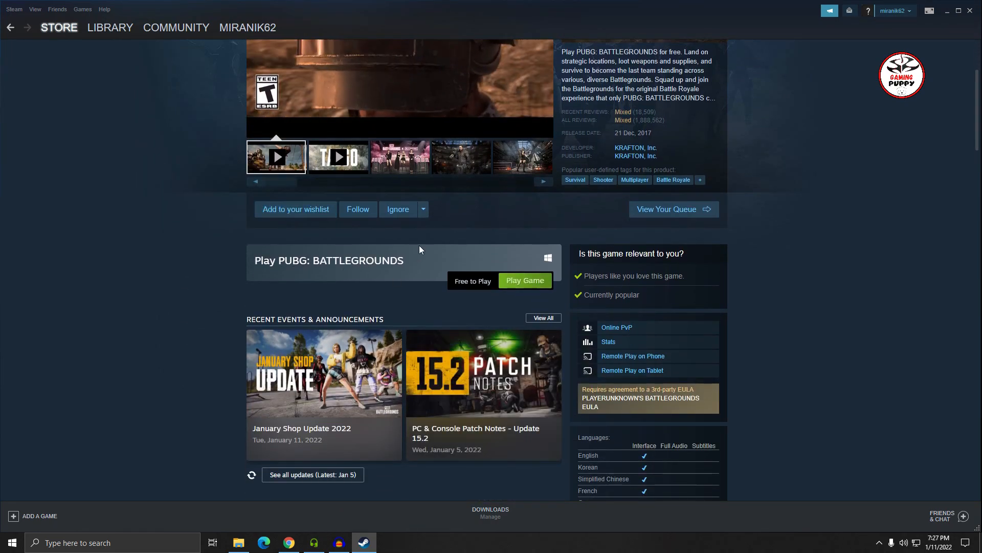
pyautogui.scroll(3)
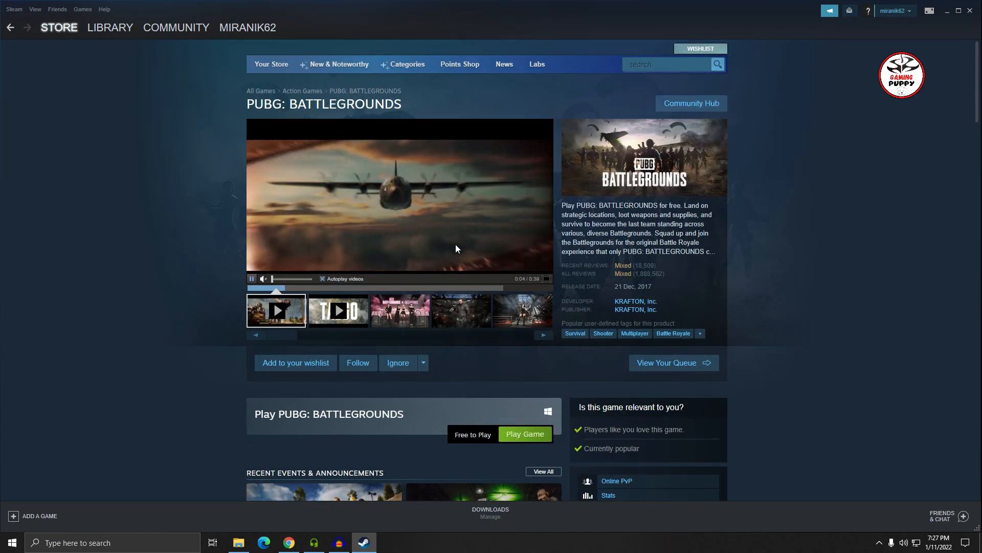
pyautogui.scroll(-3)
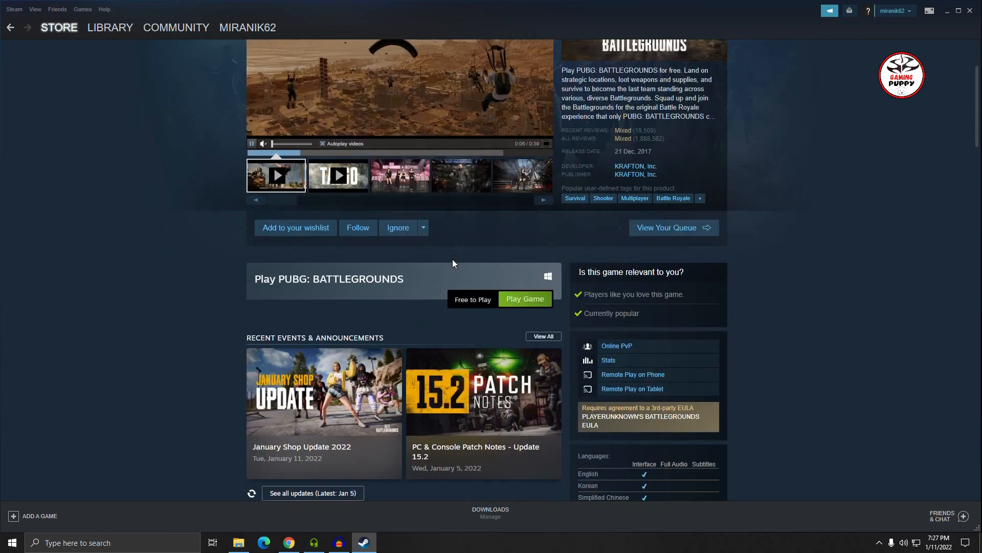
pyautogui.scroll(-3)
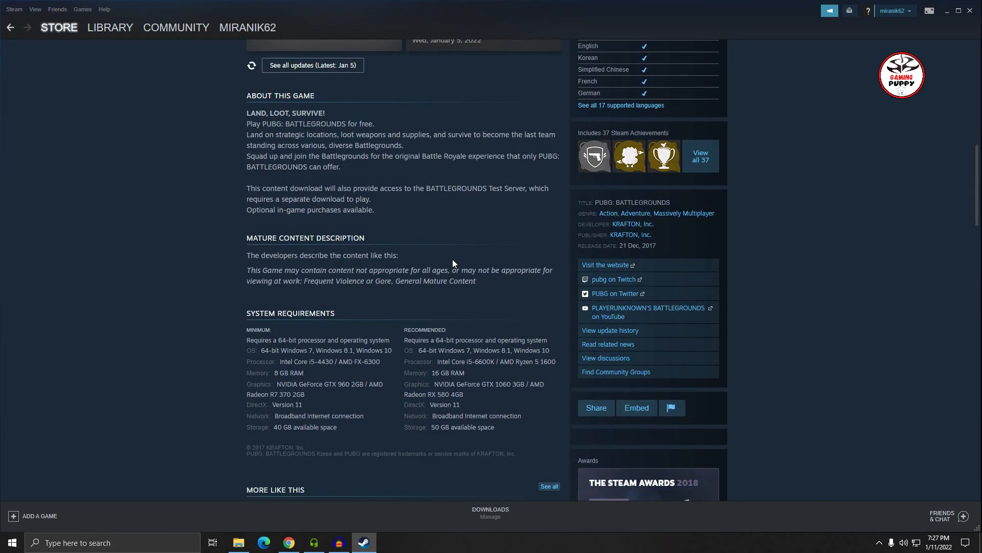
pyautogui.scroll(-3)
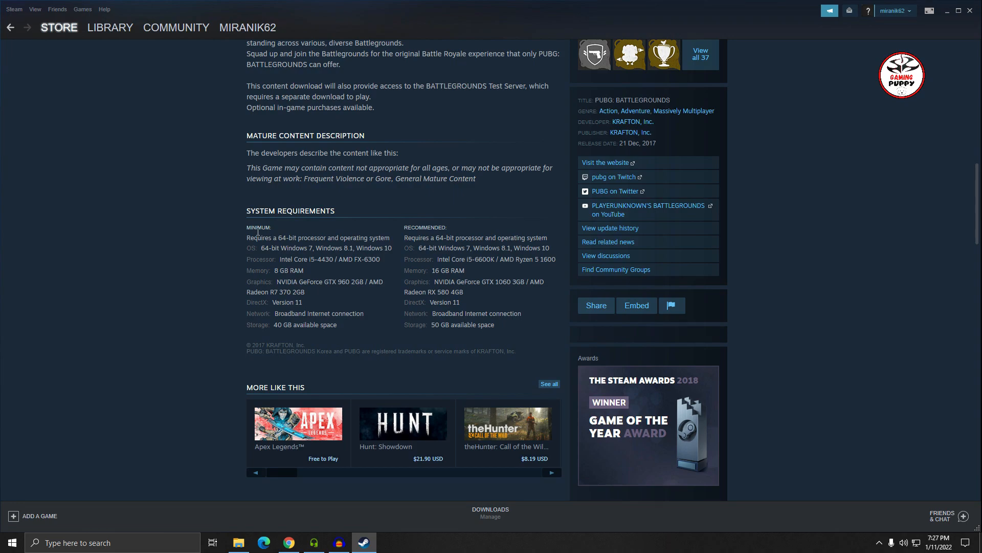
pyautogui.moveTo(490, 247)
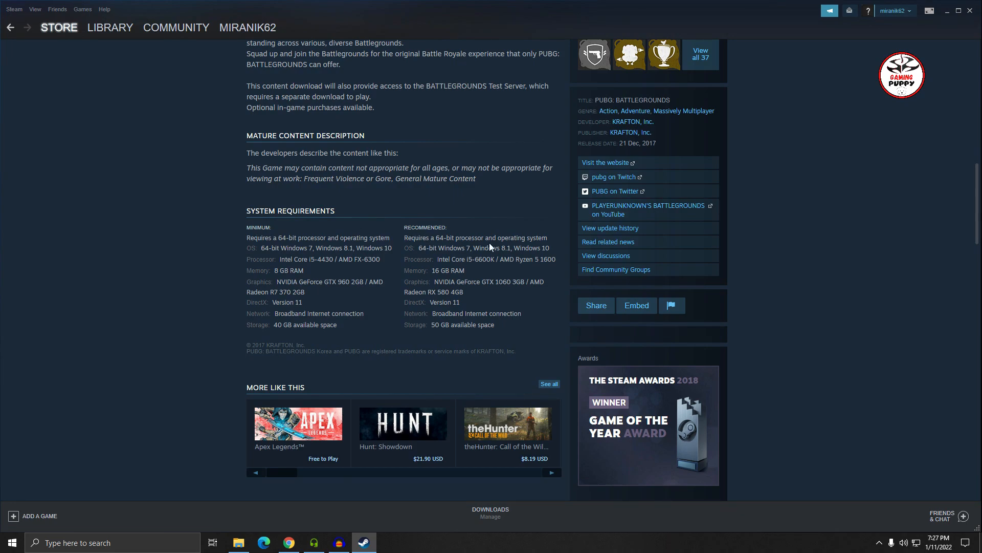
pyautogui.moveTo(362, 335)
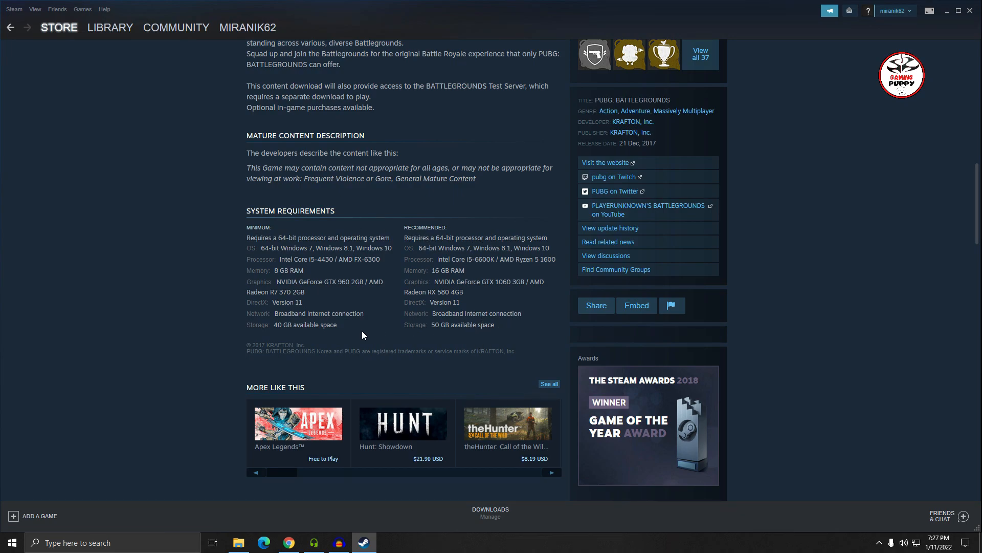
pyautogui.moveTo(274, 337)
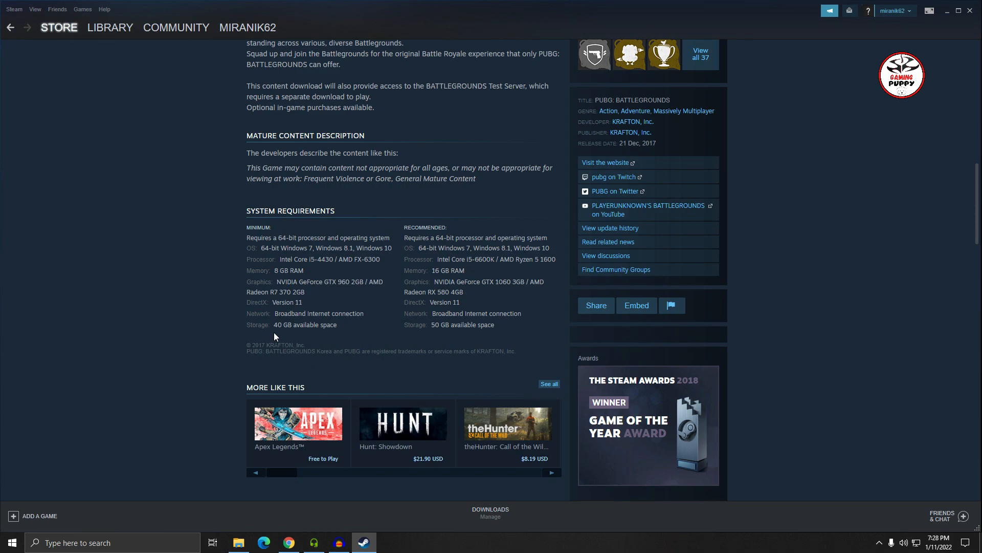
pyautogui.moveTo(388, 311)
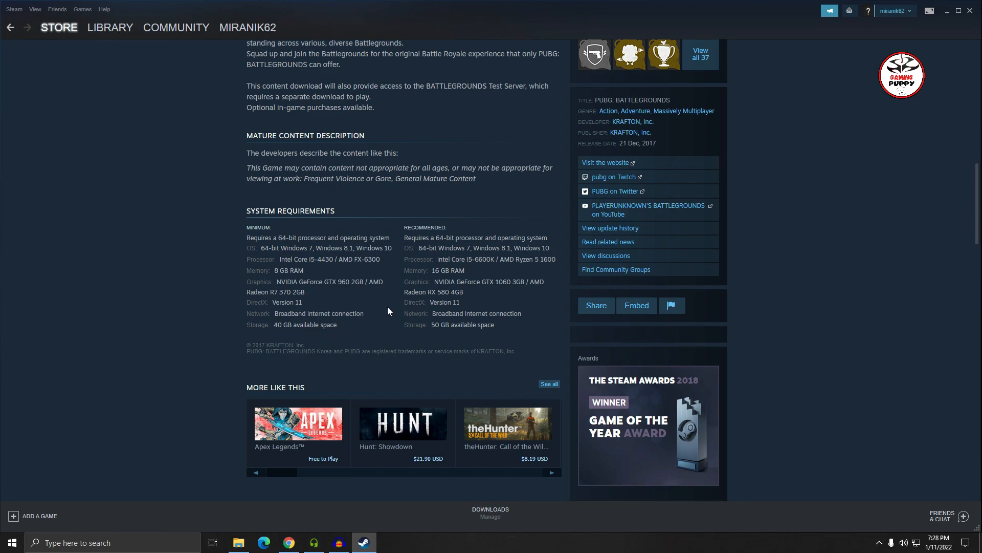
pyautogui.moveTo(515, 340)
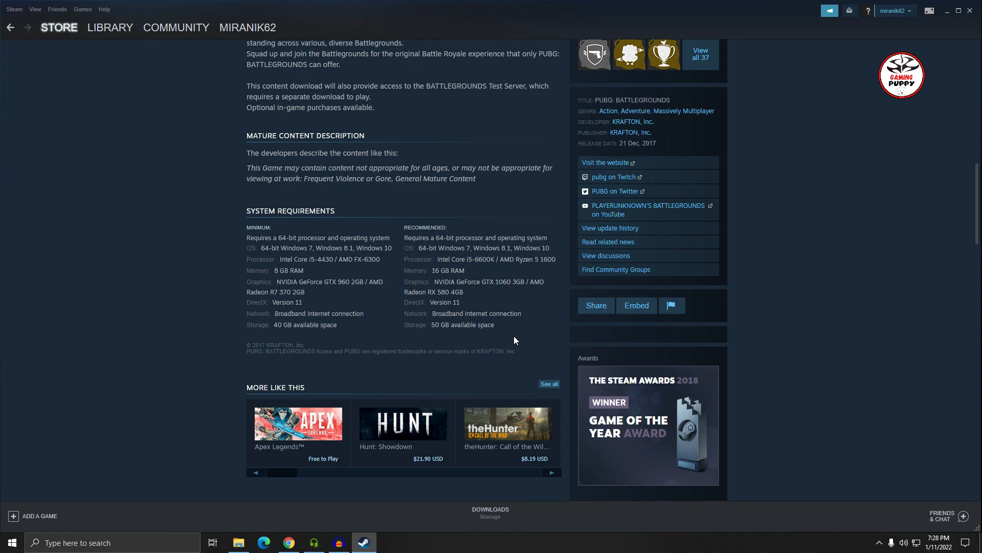
pyautogui.moveTo(529, 292)
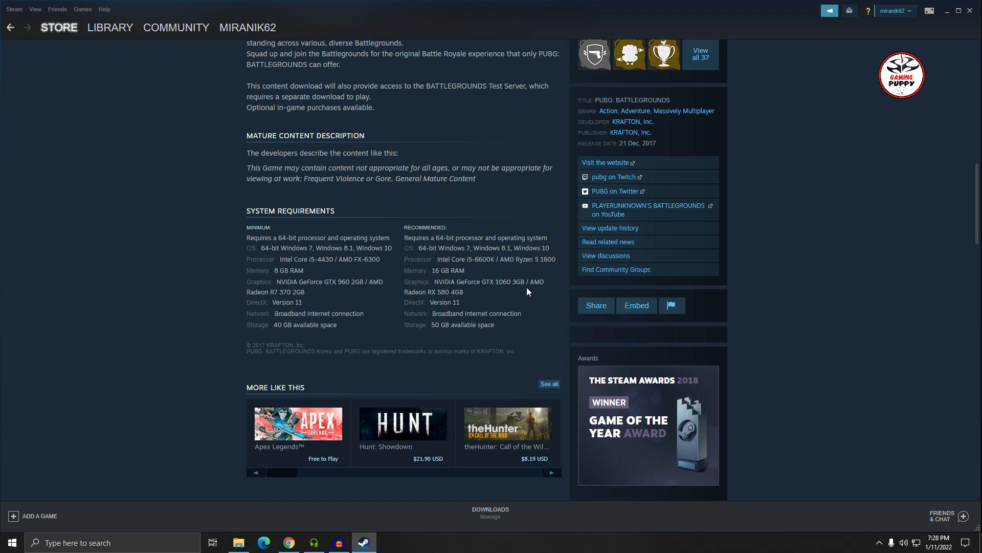
pyautogui.scroll(-3)
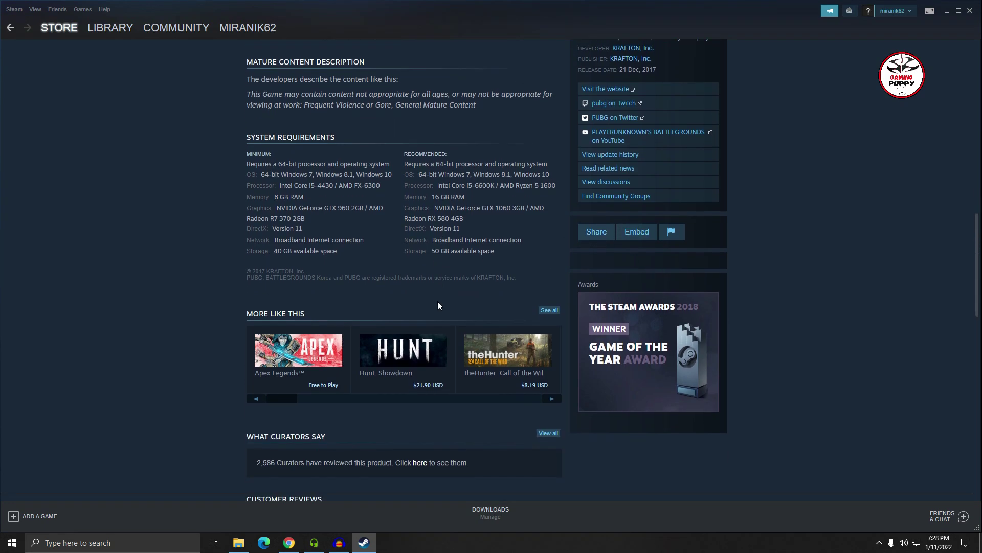
pyautogui.scroll(3)
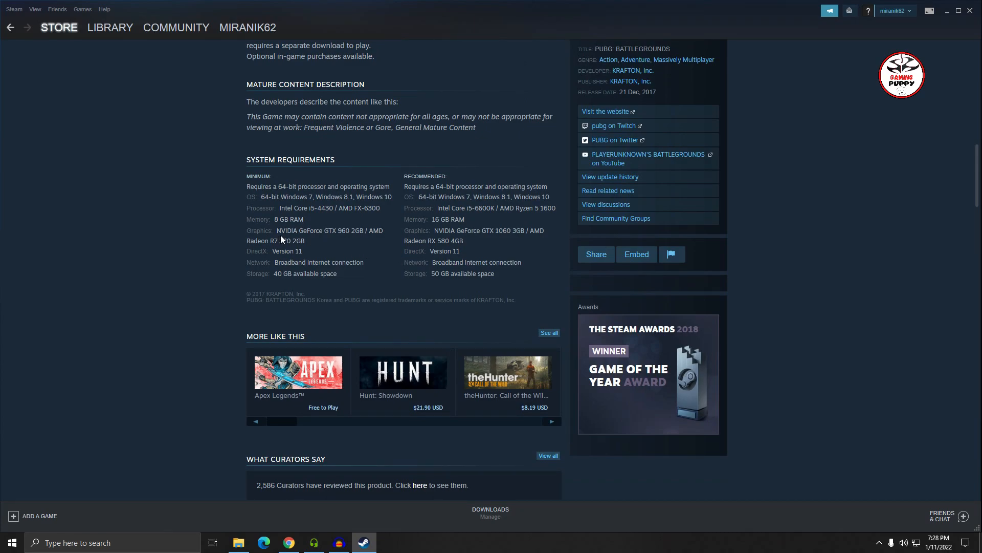
pyautogui.moveTo(316, 244)
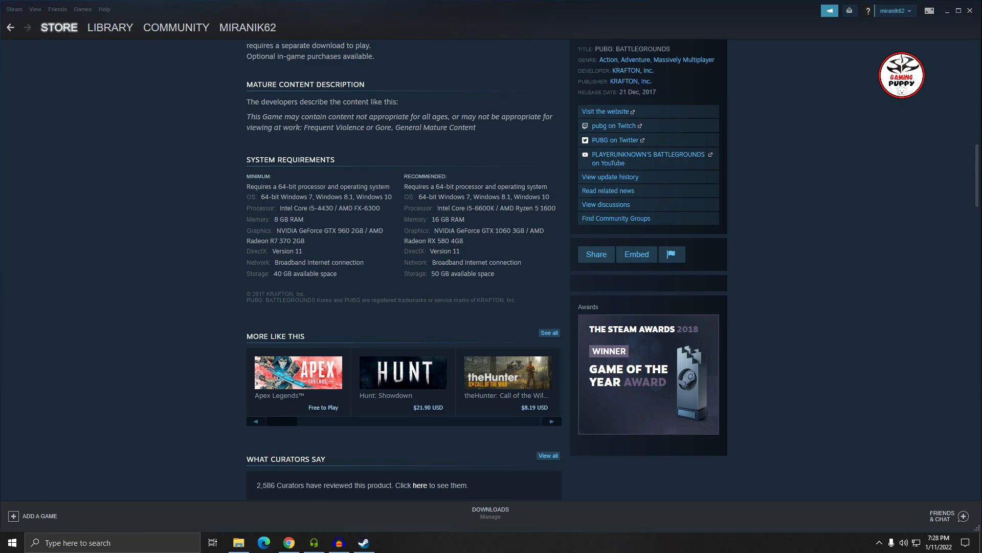
pyautogui.scroll(-3)
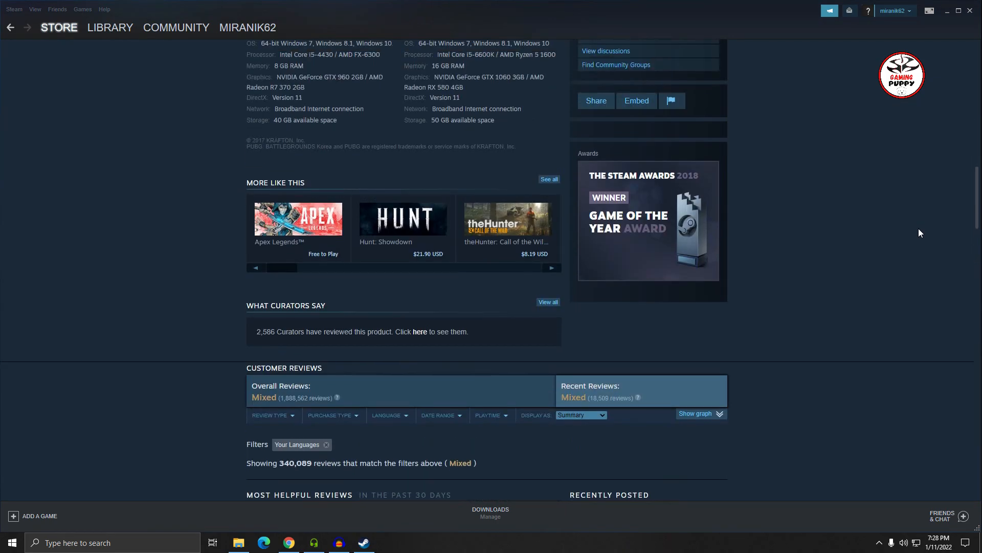
pyautogui.scroll(3)
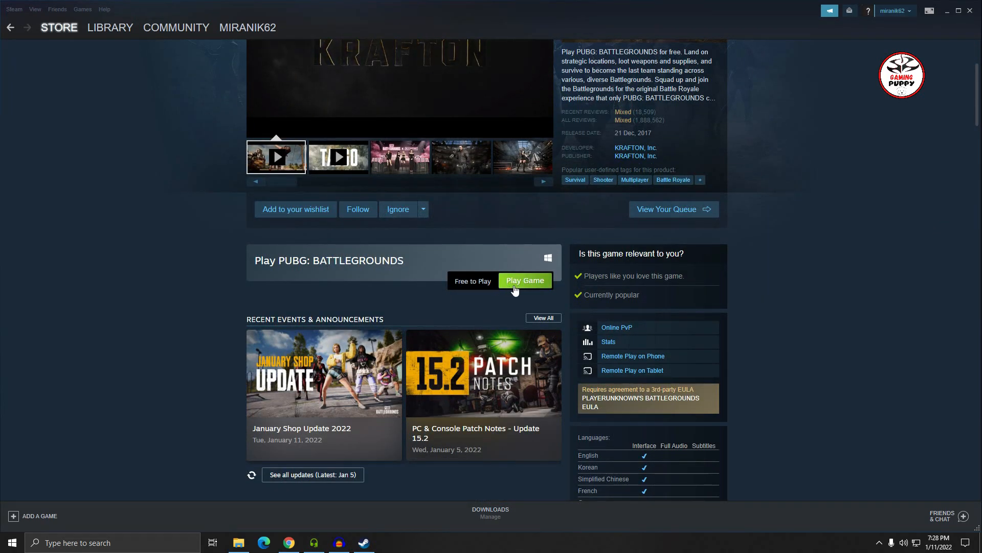
# Start installing PUBG: BATTLEGROUNDS and choose 'Install under D:\SteamLibrary' as the location.
pyautogui.click(524, 281)
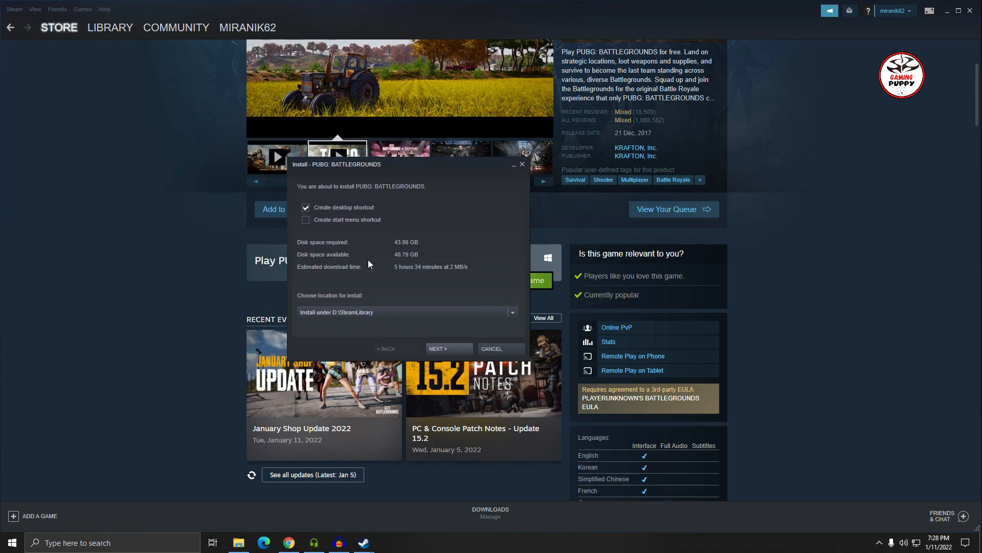
pyautogui.moveTo(378, 301)
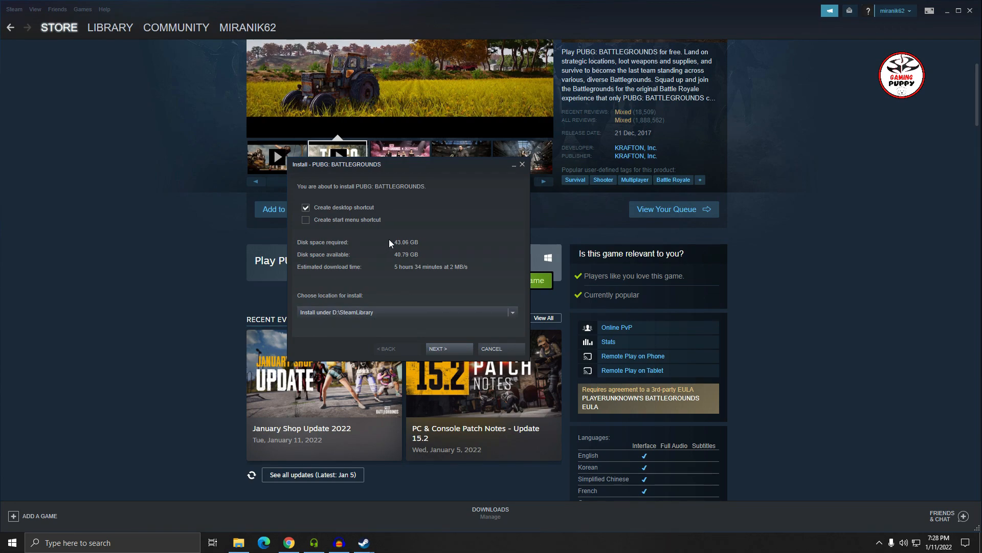
pyautogui.moveTo(517, 320)
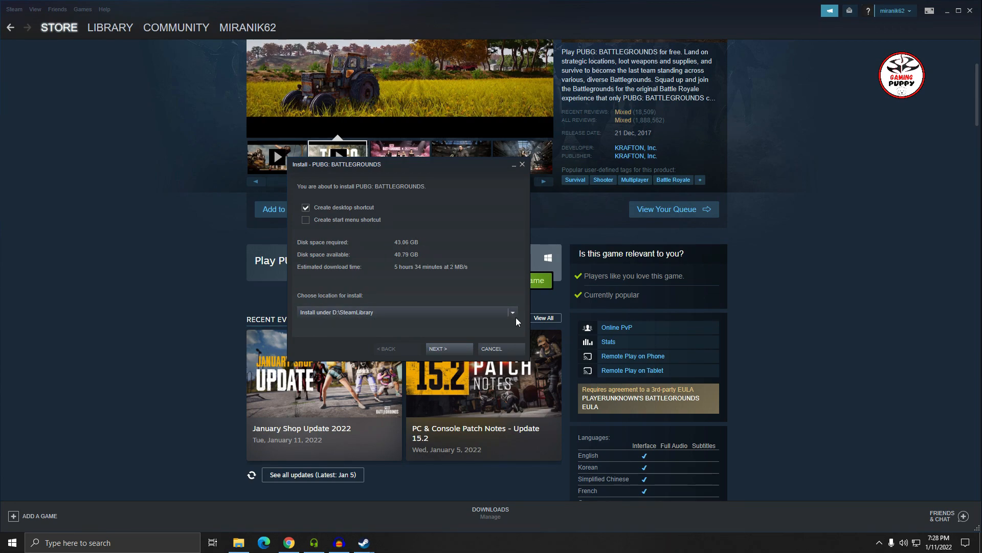
pyautogui.click(513, 313)
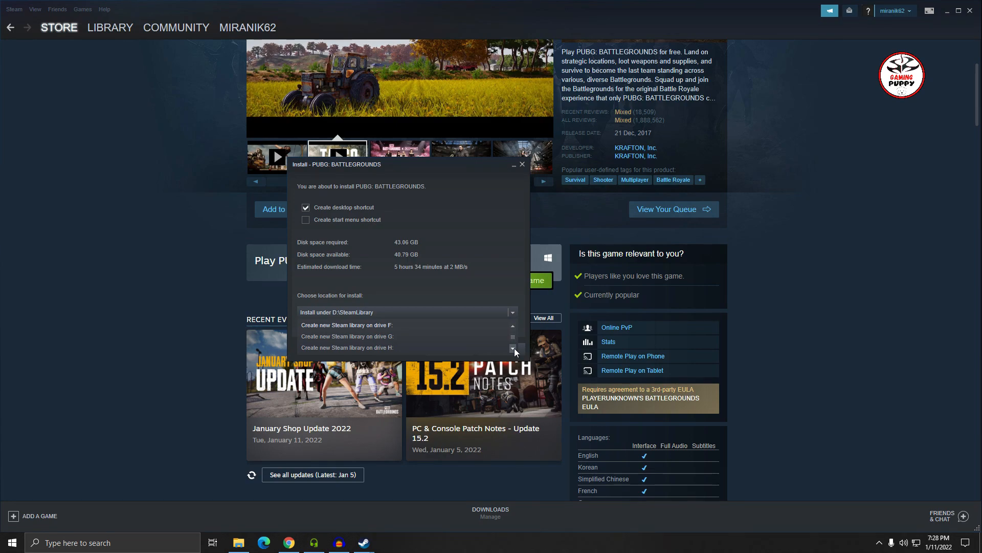
pyautogui.click(513, 312)
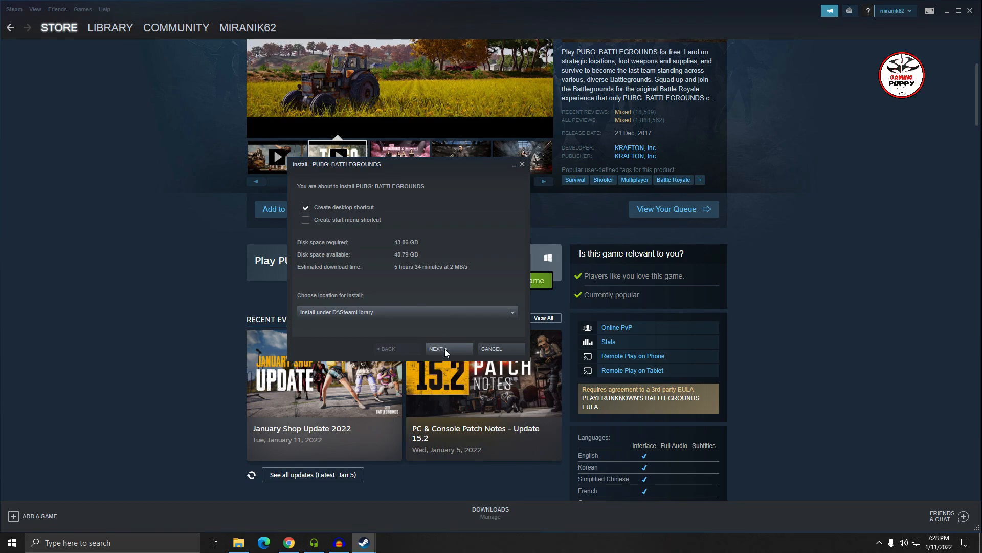
# After D lacks disk space, check drive free space and switch the install to F:\SteamLibrary.
pyautogui.click(447, 348)
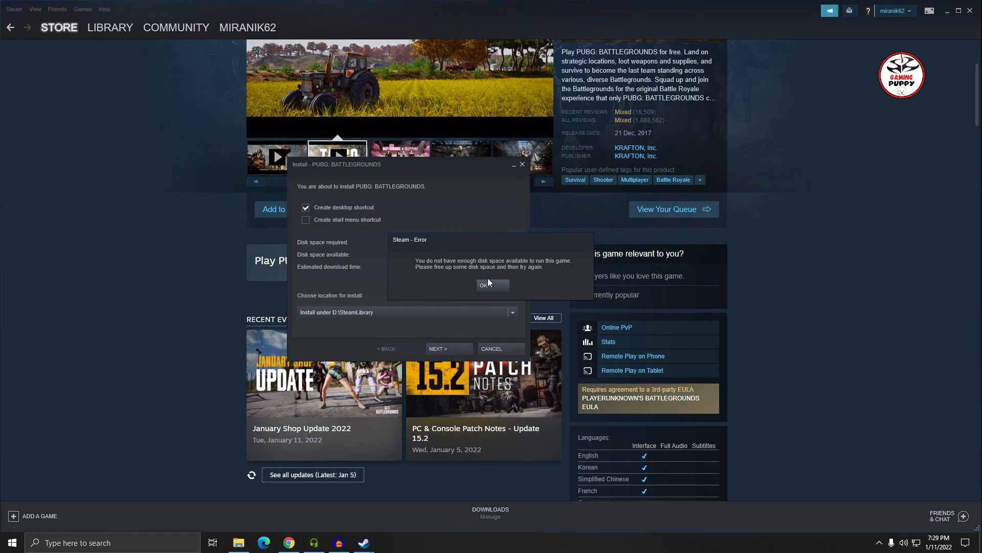
pyautogui.click(493, 285)
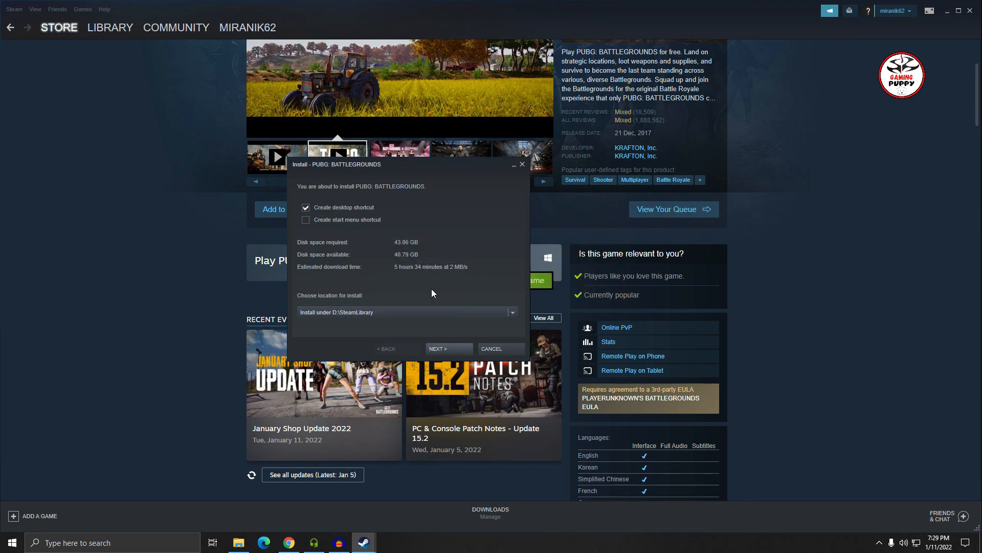
pyautogui.click(512, 312)
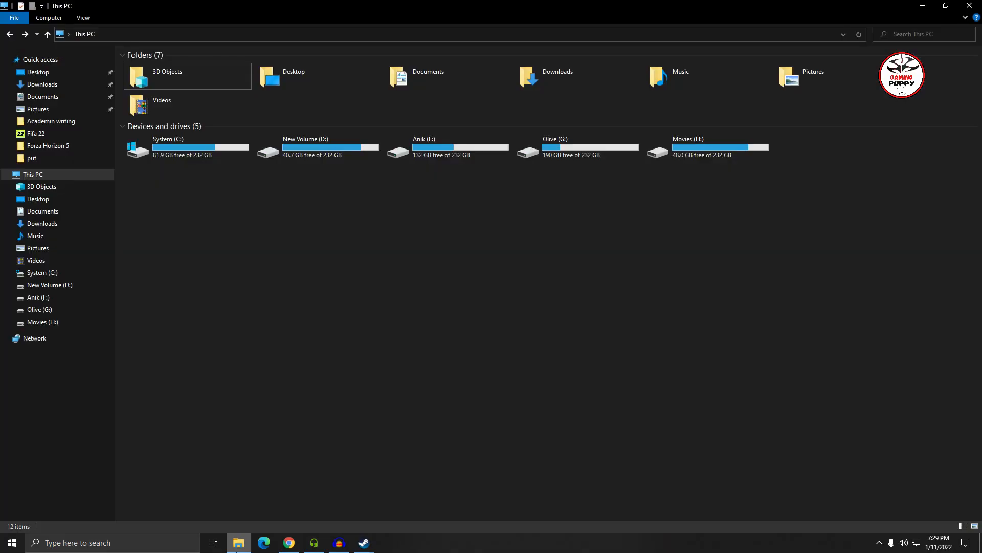
pyautogui.click(363, 542)
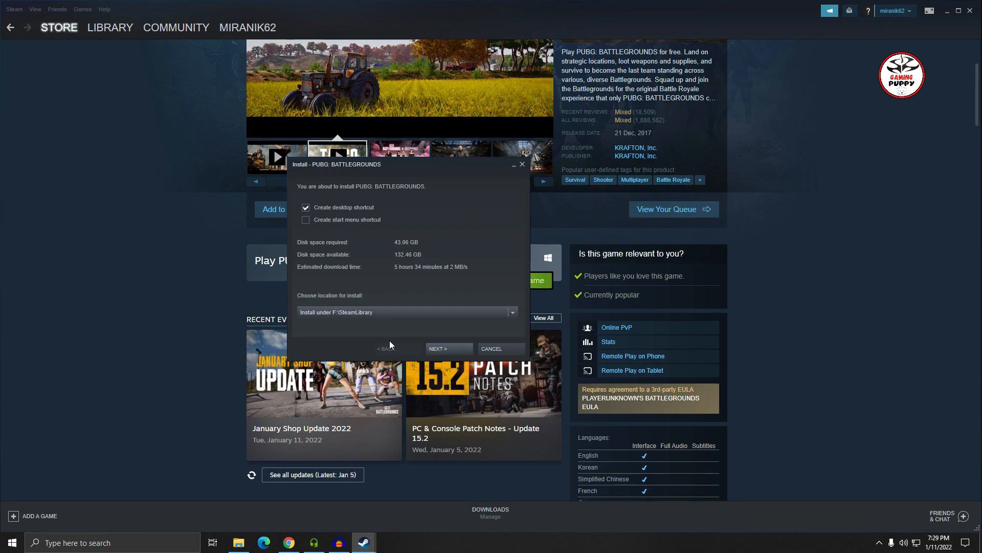
pyautogui.moveTo(376, 254)
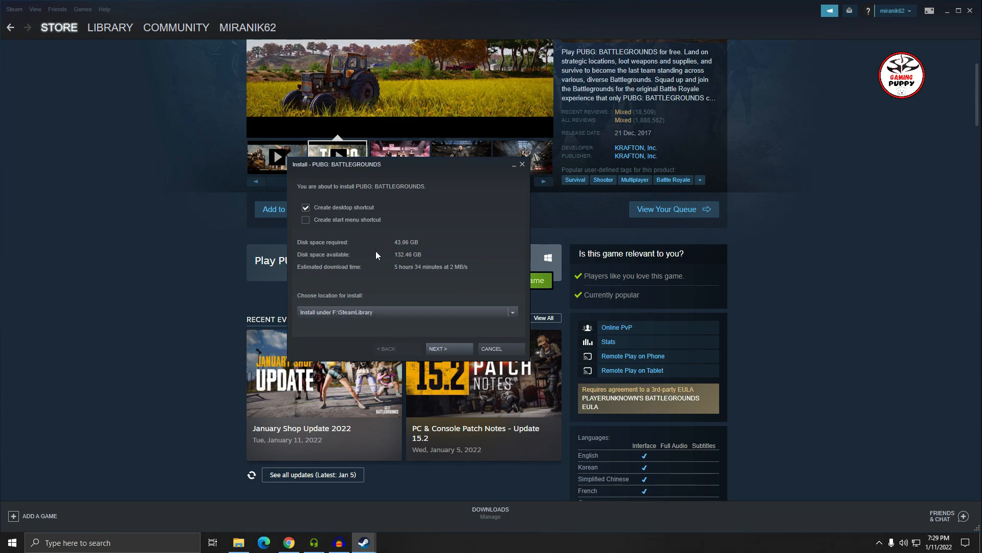
pyautogui.moveTo(351, 236)
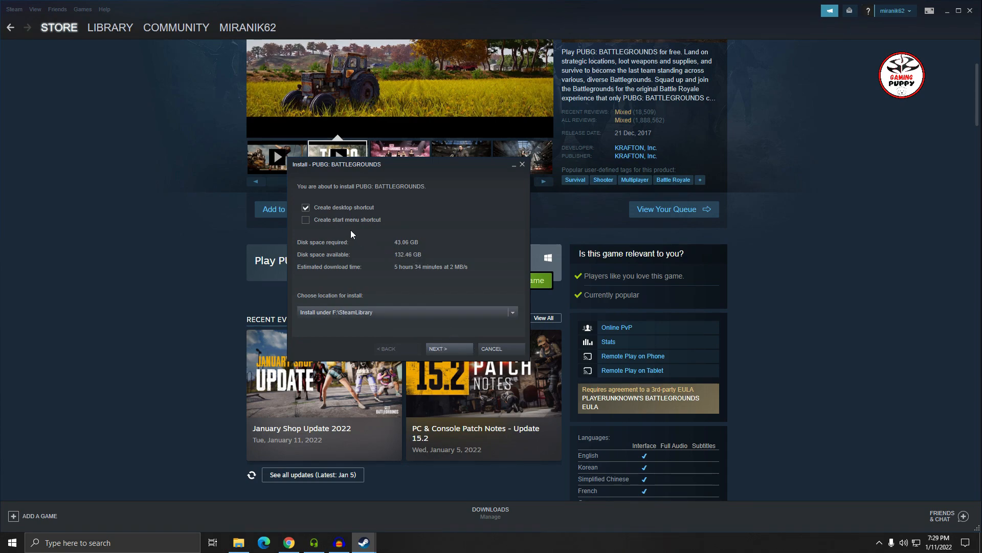
# Proceed to the PUBG license agreement and accept it so local files start being created.
pyautogui.click(448, 348)
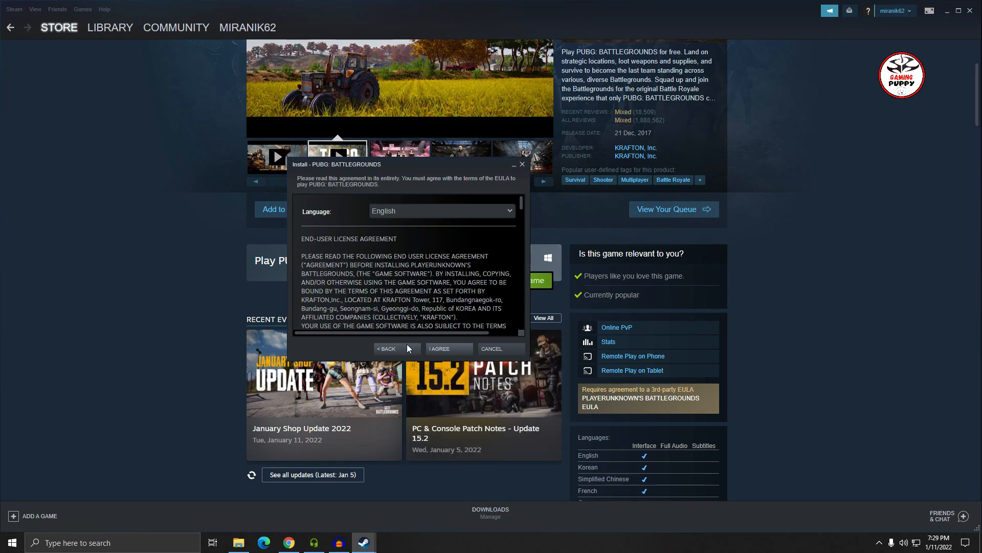
pyautogui.click(439, 349)
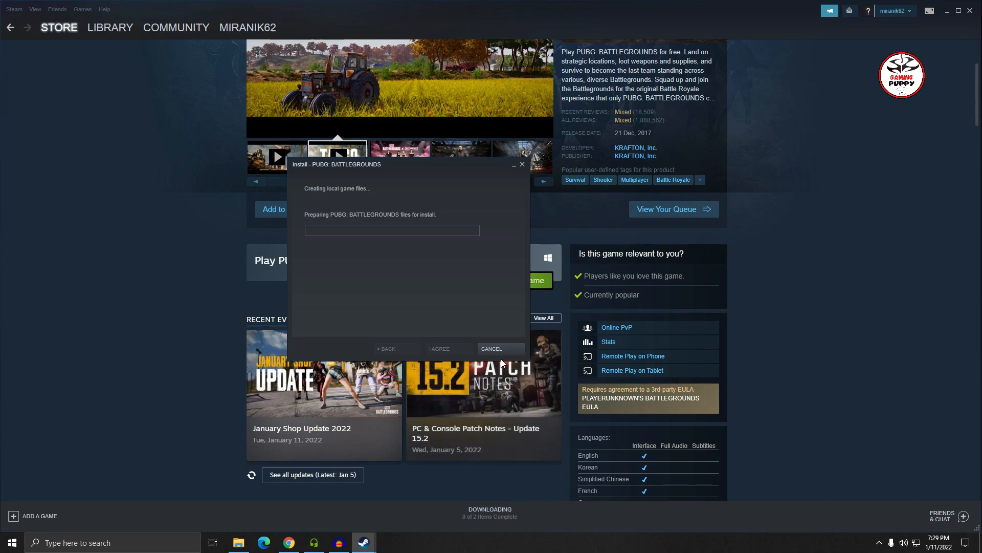
pyautogui.moveTo(501, 395)
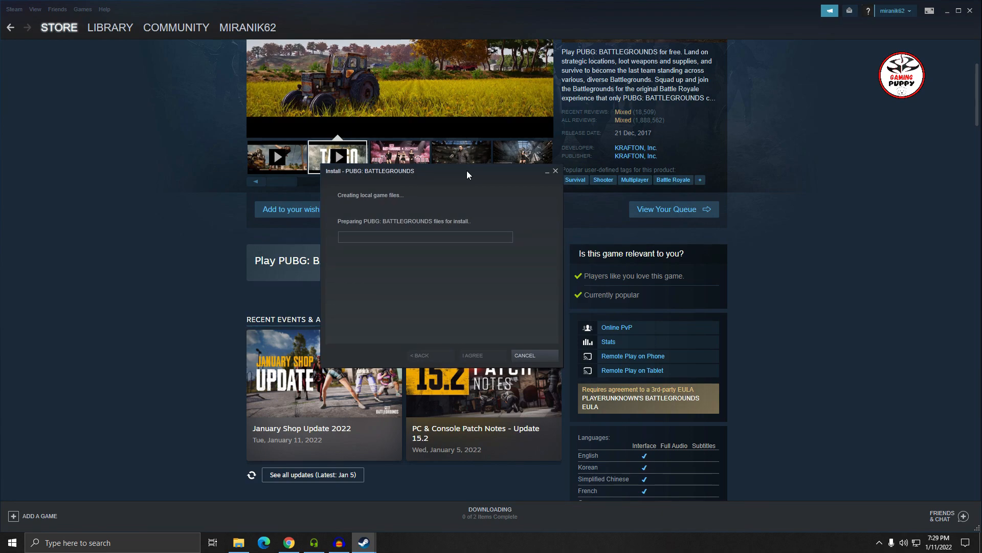
pyautogui.moveTo(474, 178)
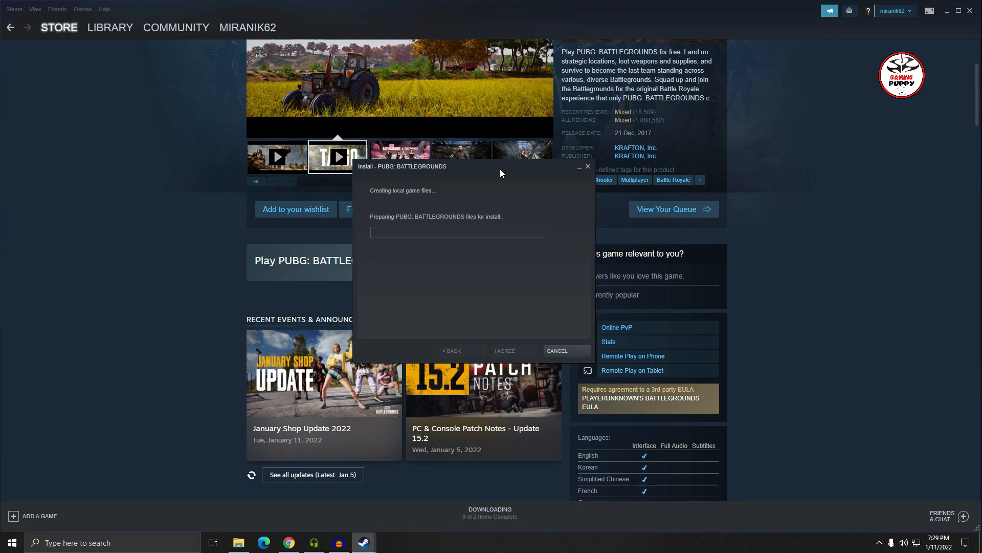
pyautogui.moveTo(445, 170)
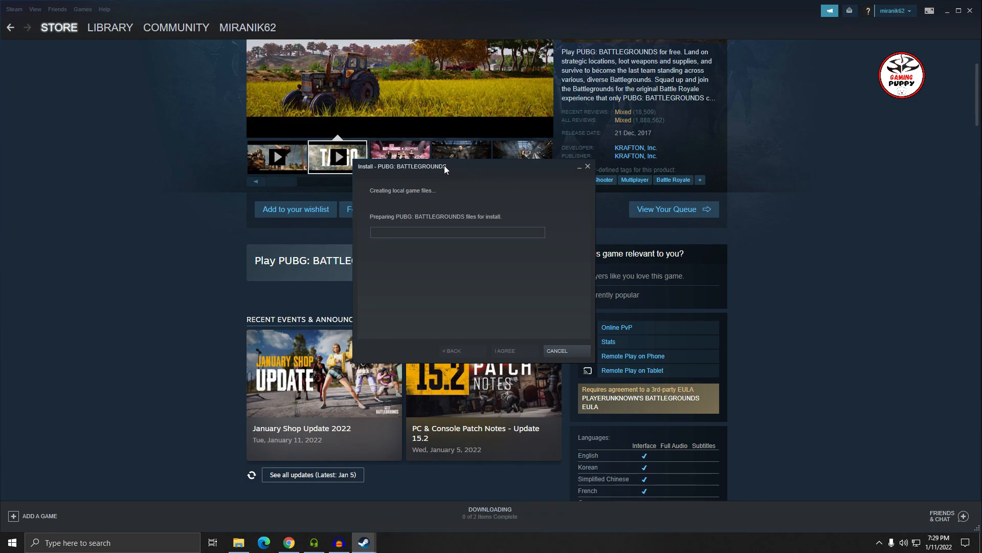
# Finish the install wizard so PUBG: BATTLEGROUNDS begins downloading in Steam.
pyautogui.click(505, 350)
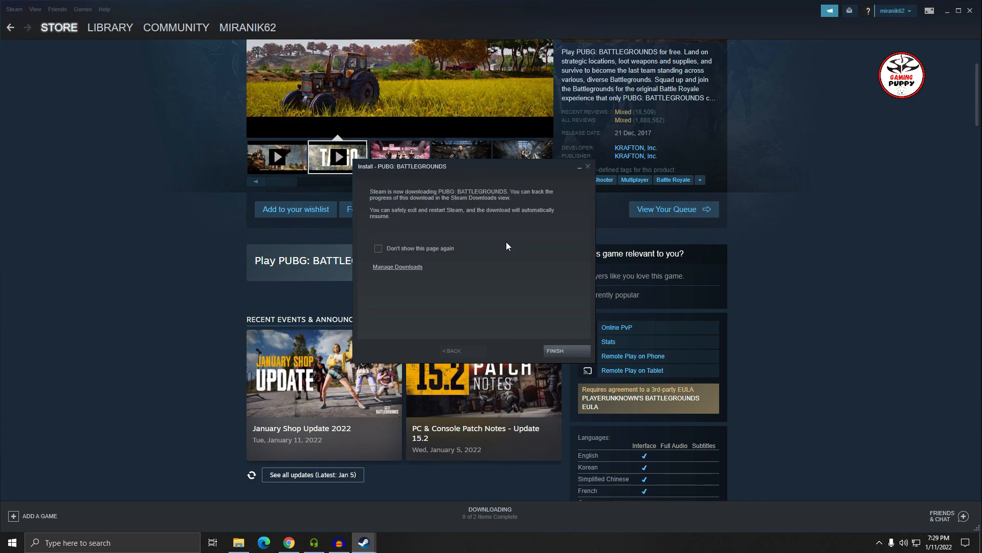
pyautogui.moveTo(485, 193)
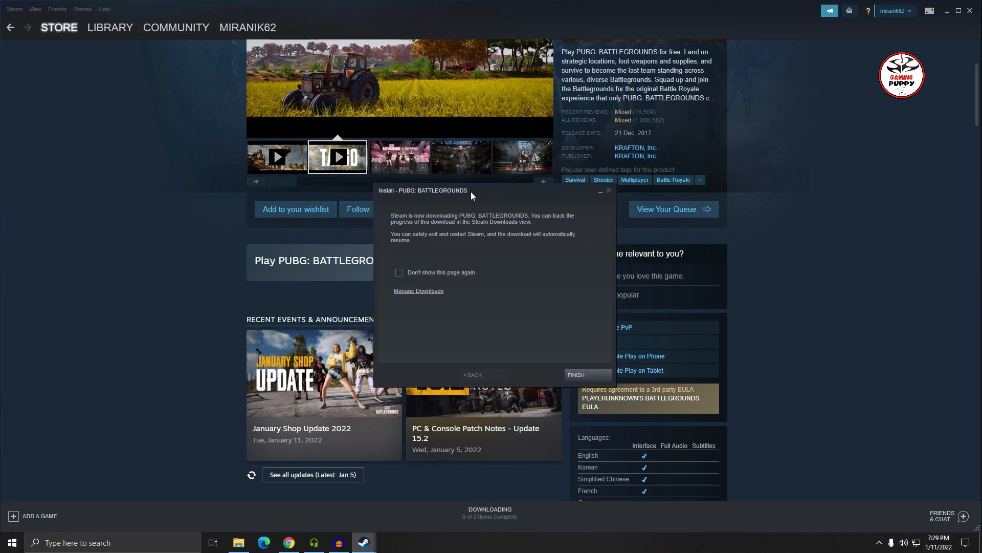
pyautogui.moveTo(487, 213)
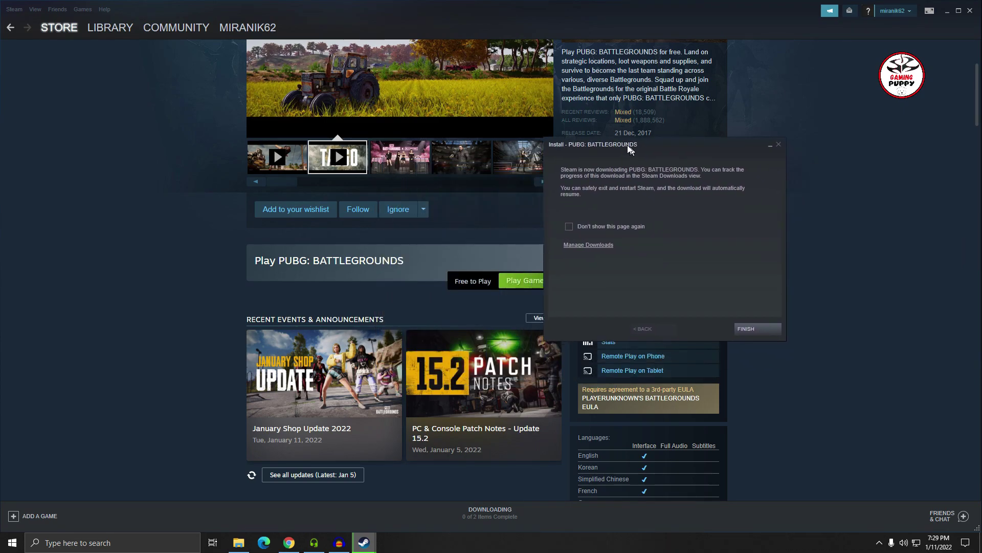
pyautogui.scroll(-3)
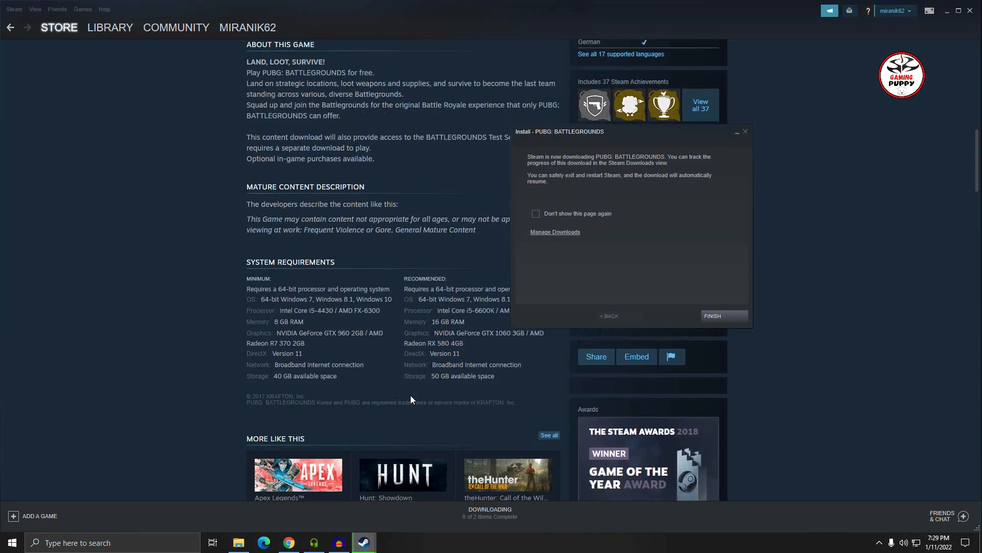
pyautogui.moveTo(638, 168)
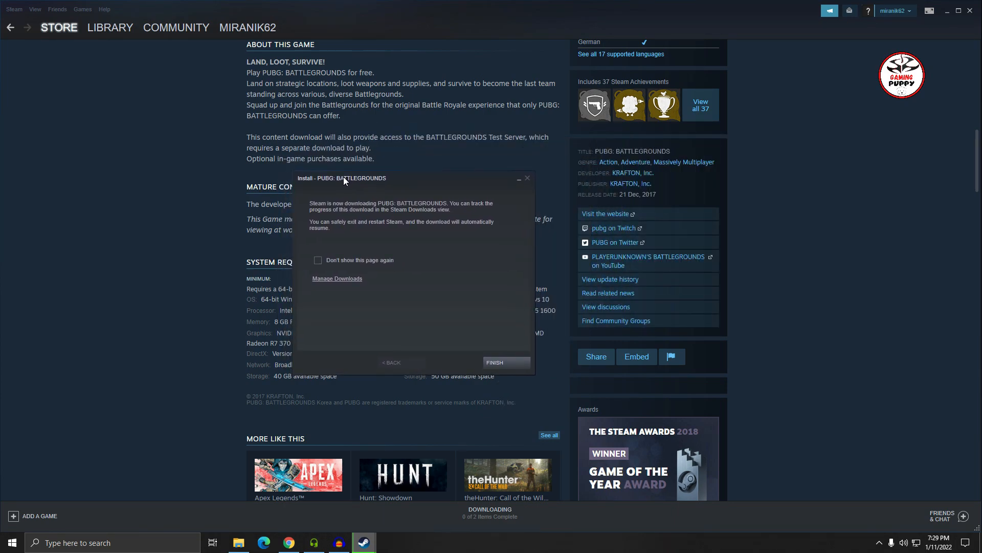
pyautogui.moveTo(359, 191)
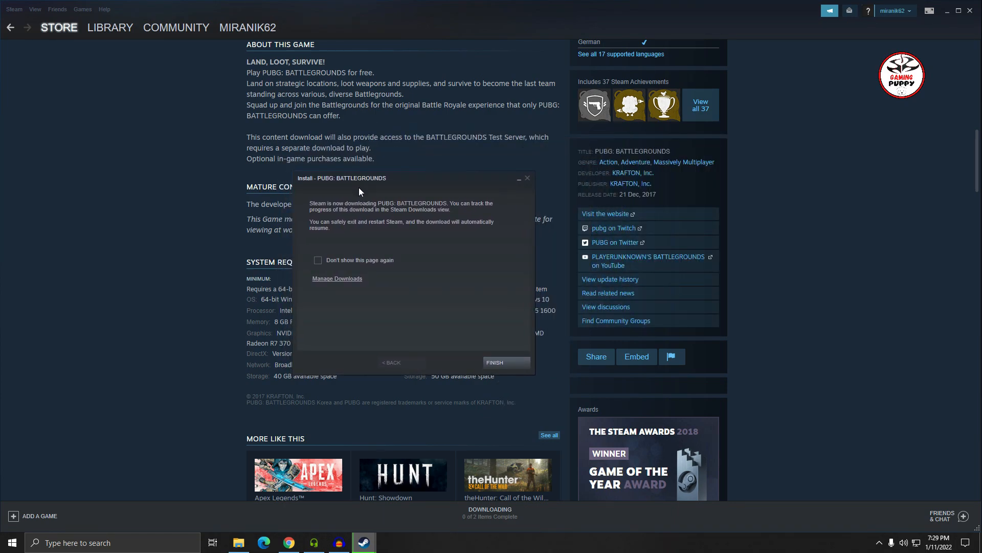
pyautogui.moveTo(399, 187)
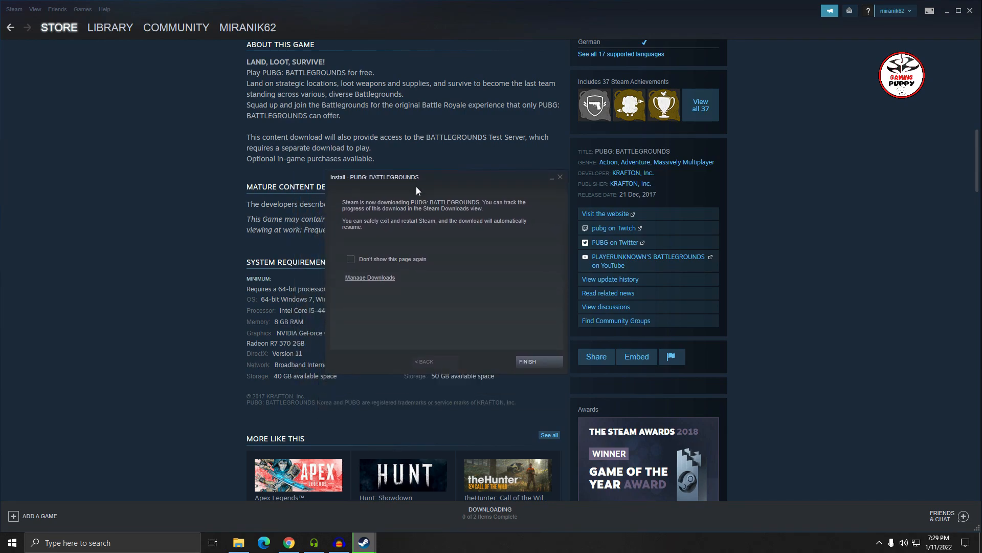
pyautogui.moveTo(468, 207)
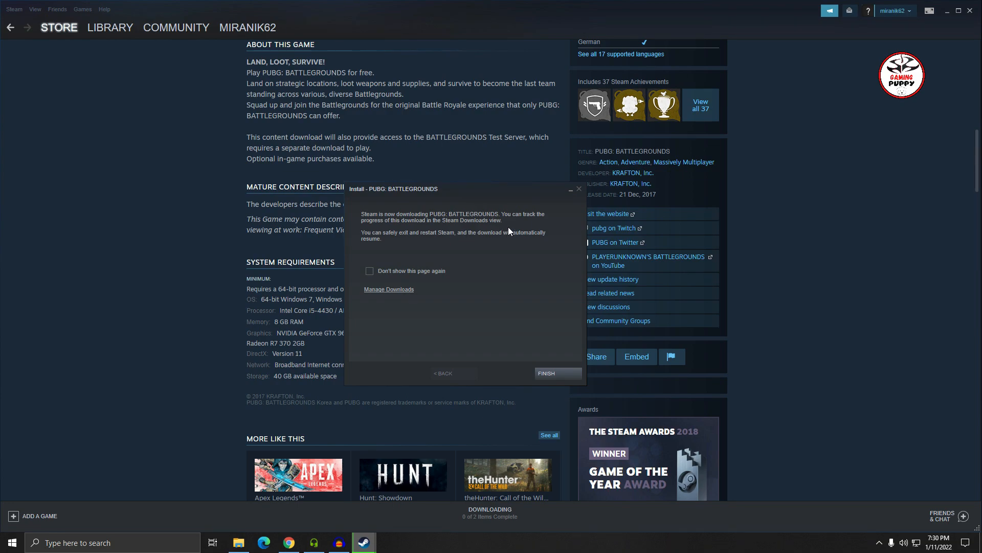
pyautogui.moveTo(475, 269)
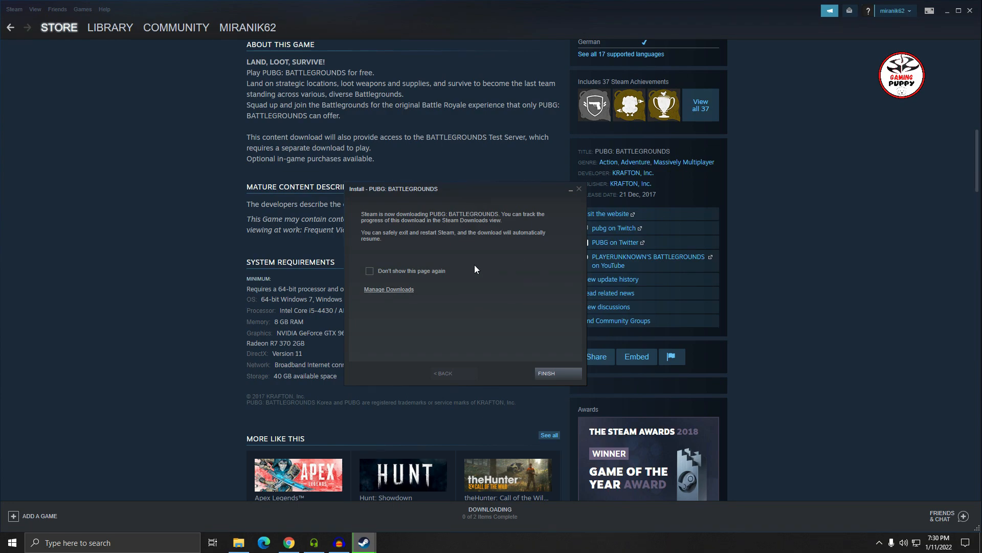
pyautogui.moveTo(481, 267)
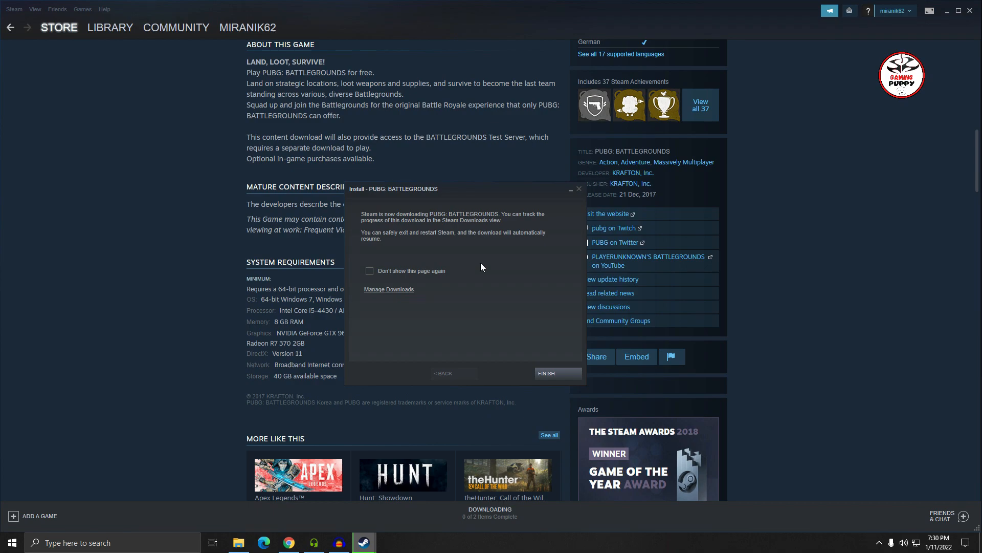
pyautogui.moveTo(493, 228)
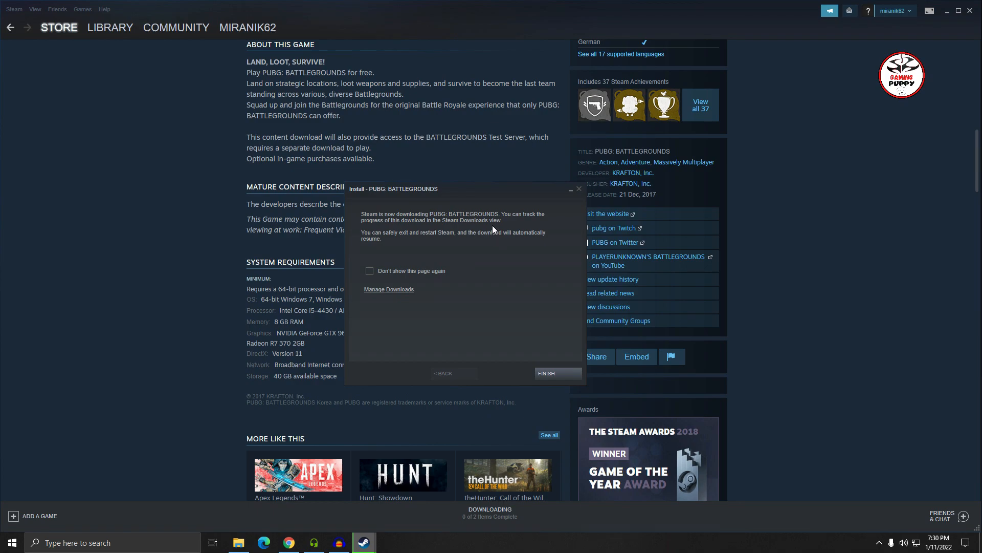
pyautogui.click(545, 373)
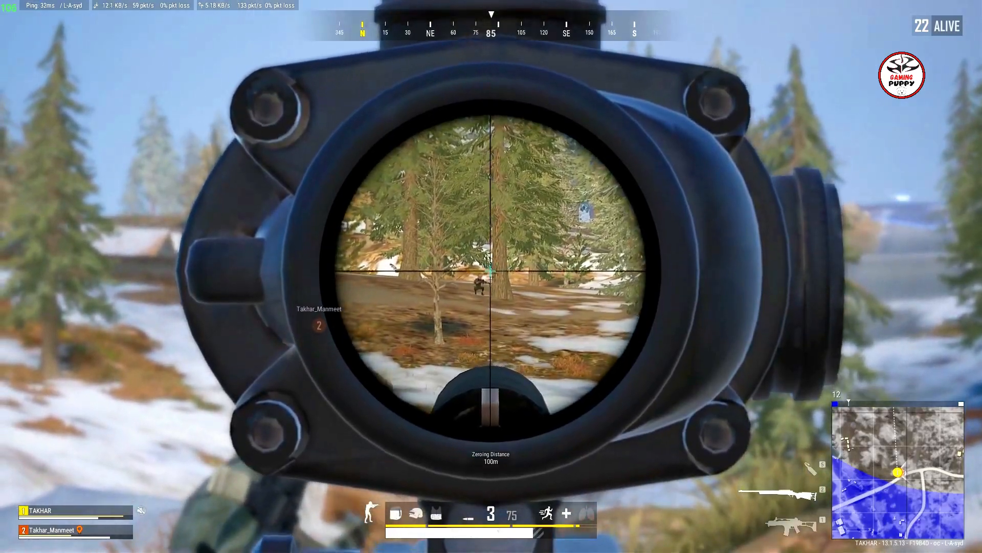
# Shoot the scoped enemy with the M24 to raise the kill count to 7.
pyautogui.click(491, 276)
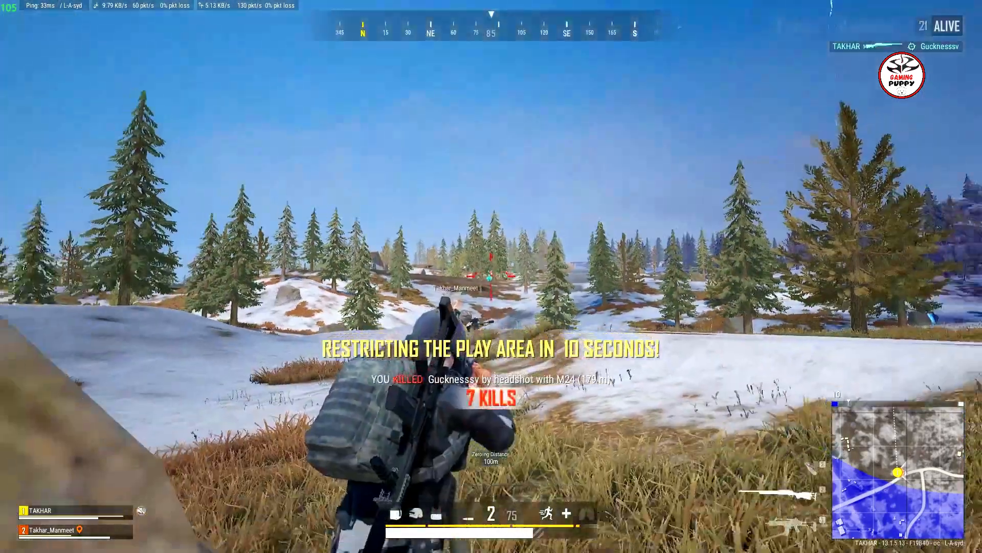